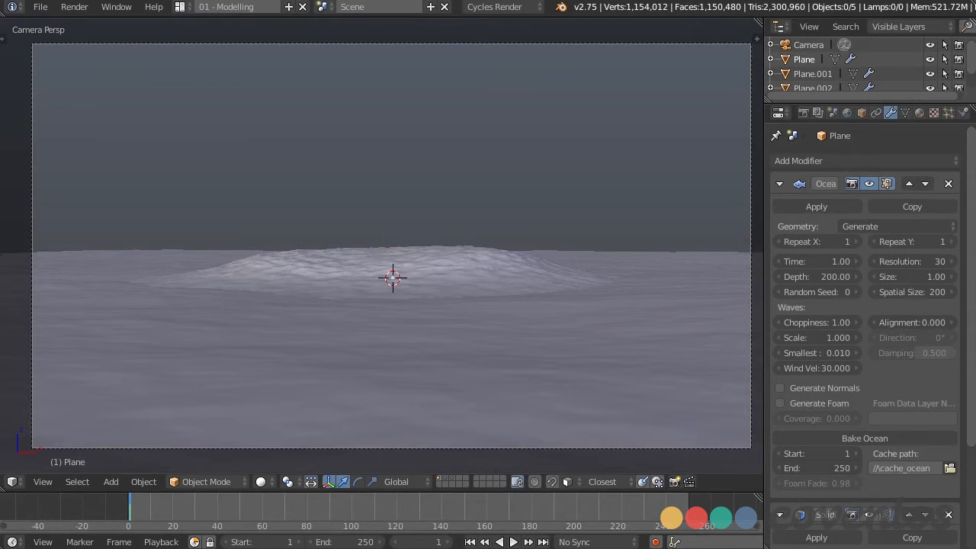
mouse_move(532, 478)
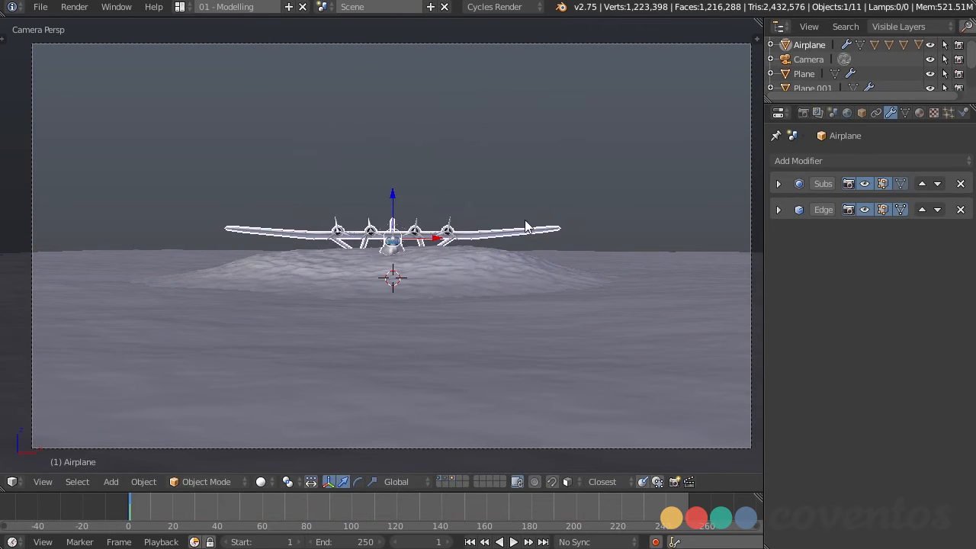
mouse_move(606, 283)
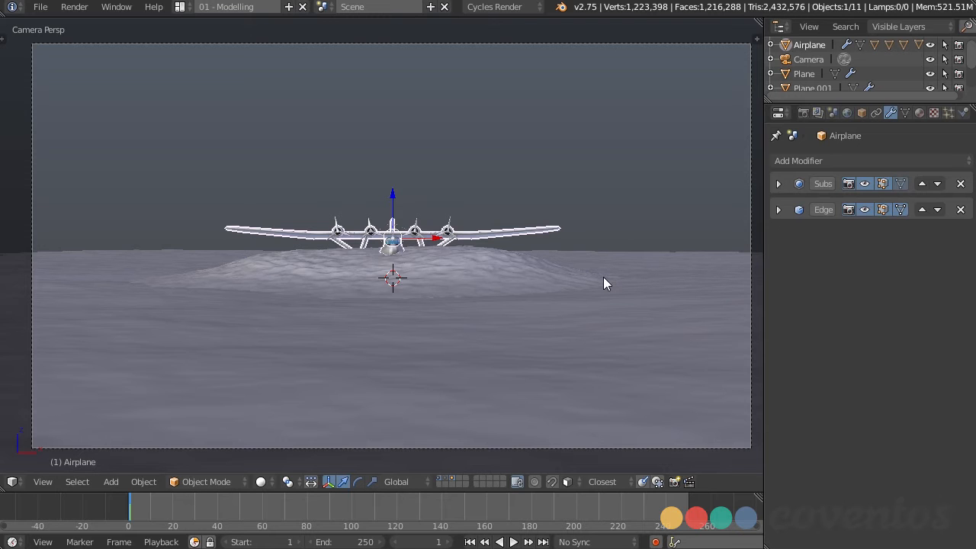
mouse_move(536, 167)
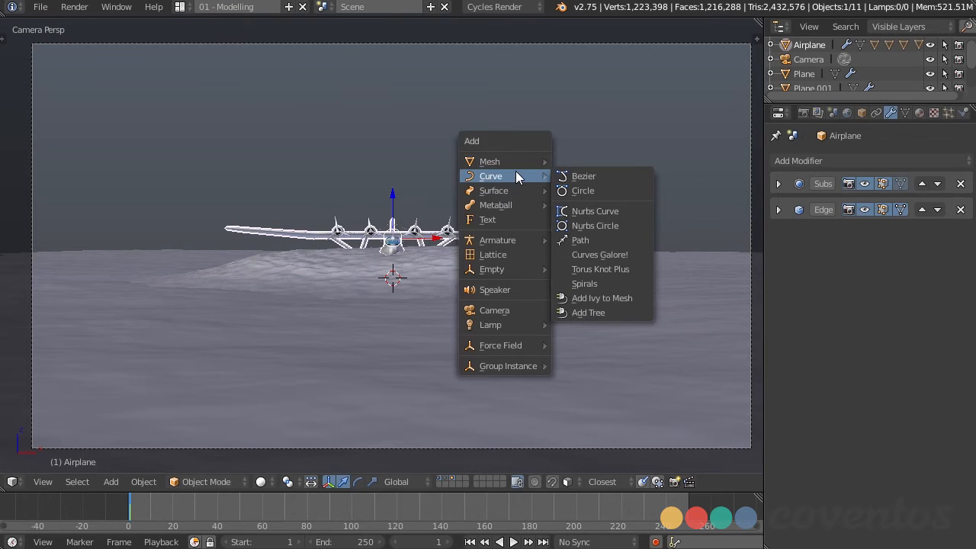
mouse_move(597, 252)
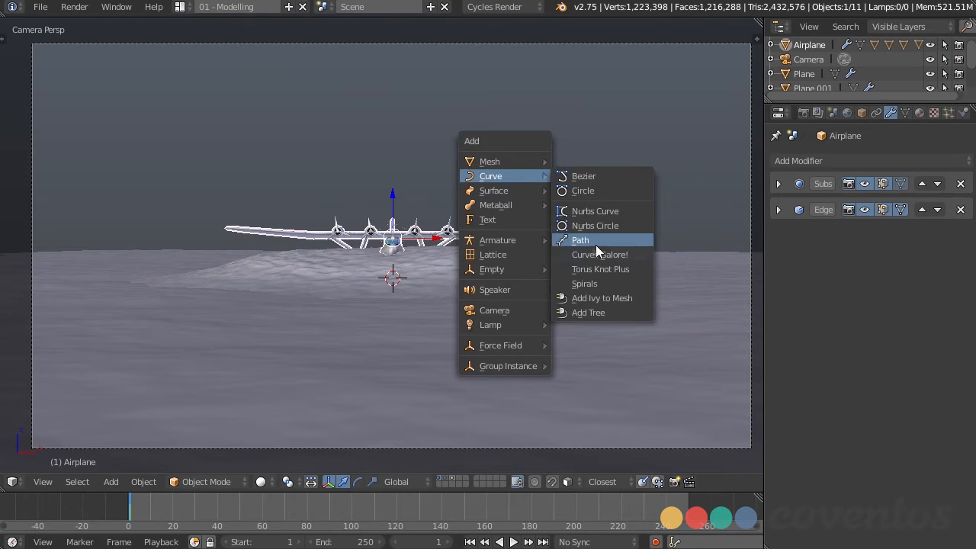
Add a NURBS path and raise it into the sky above and right of the airplane.
left_click(579, 240)
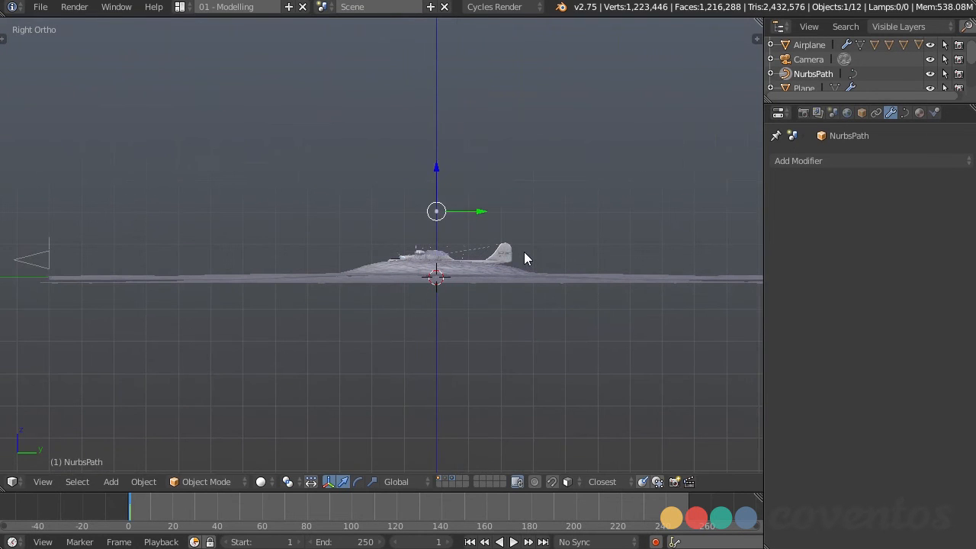
key("r")
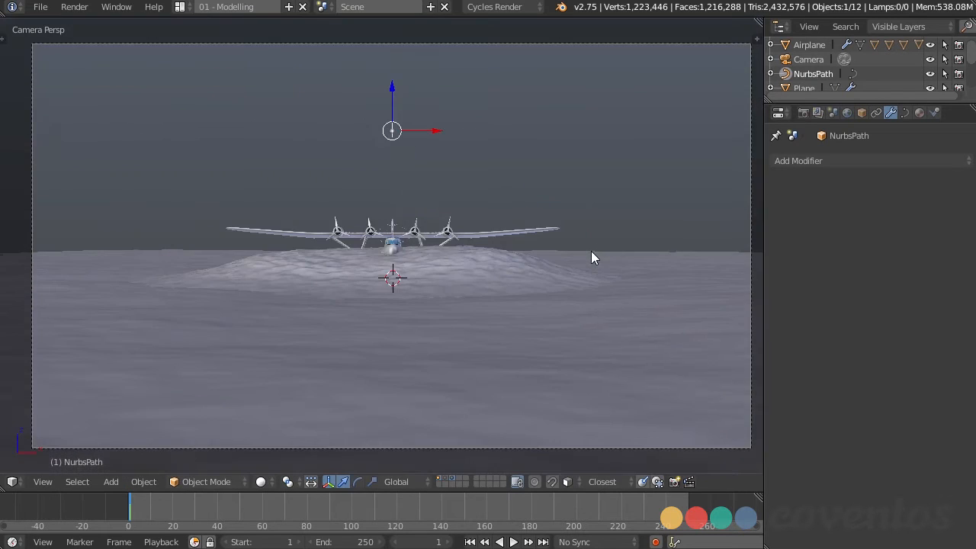
left_click_drag(595, 256, 496, 210)
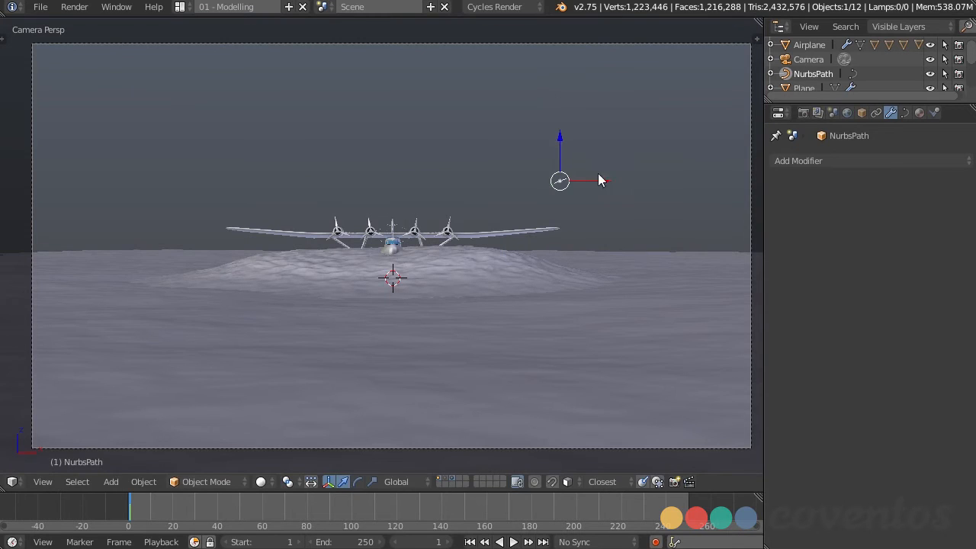
left_click_drag(560, 180, 606, 118)
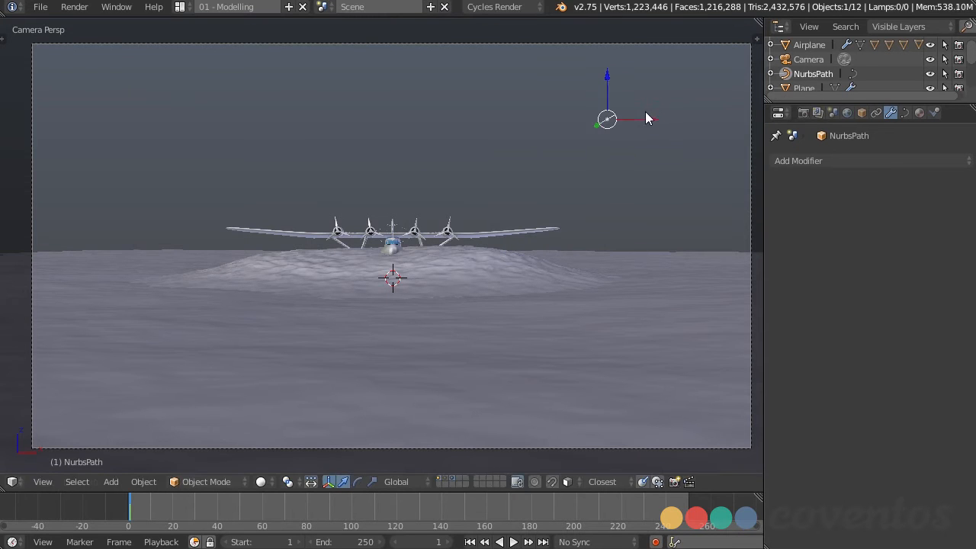
mouse_move(645, 157)
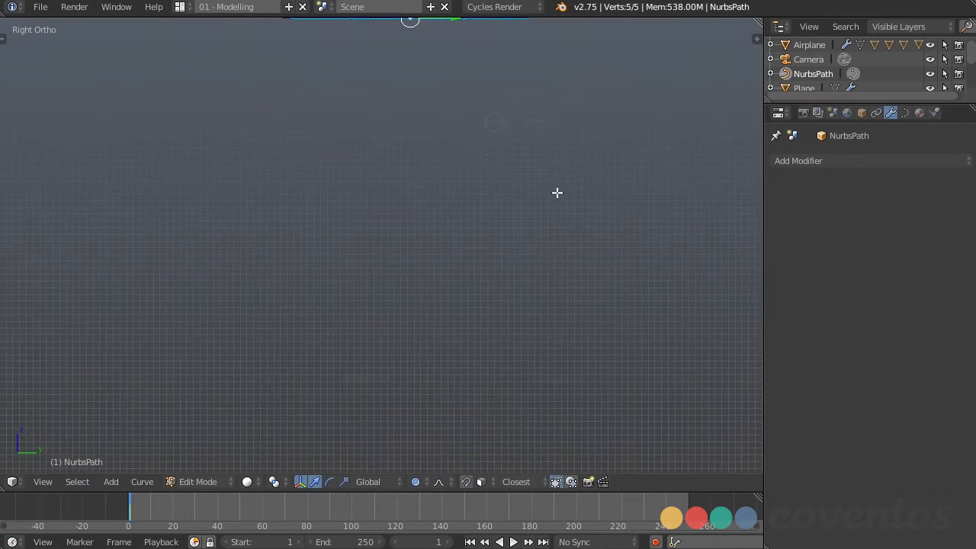
Pull the path's control points to bend its end upward into a hooked curl.
left_click(553, 118)
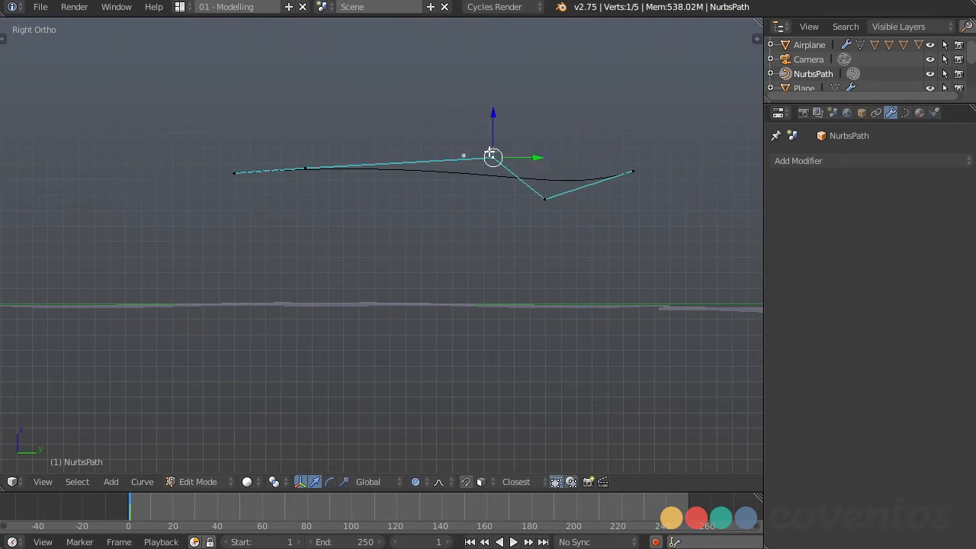
left_click_drag(492, 156, 358, 67)
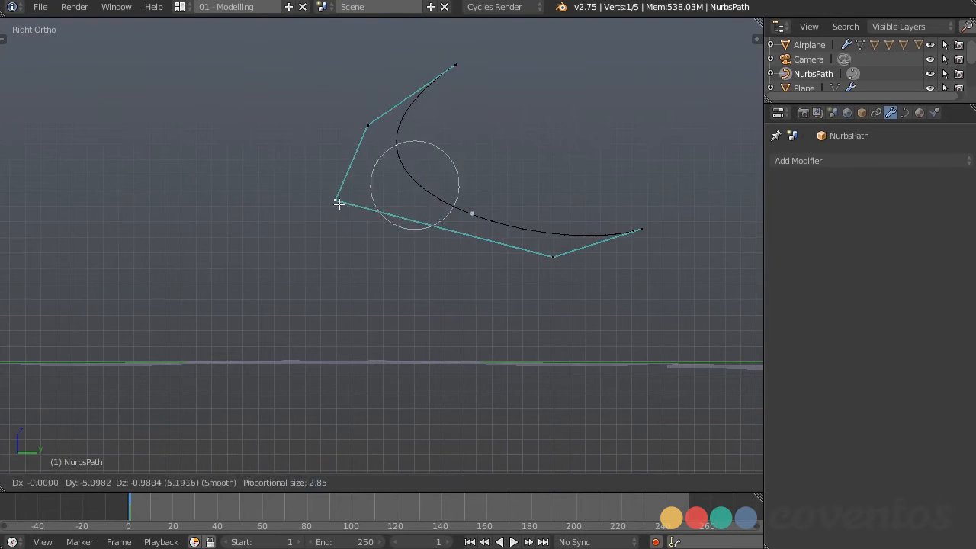
mouse_move(469, 189)
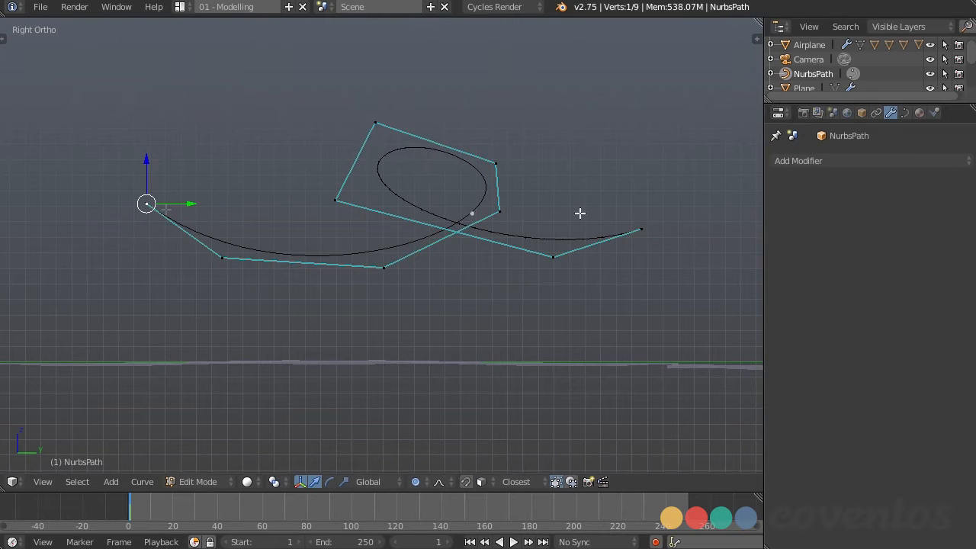
mouse_move(365, 138)
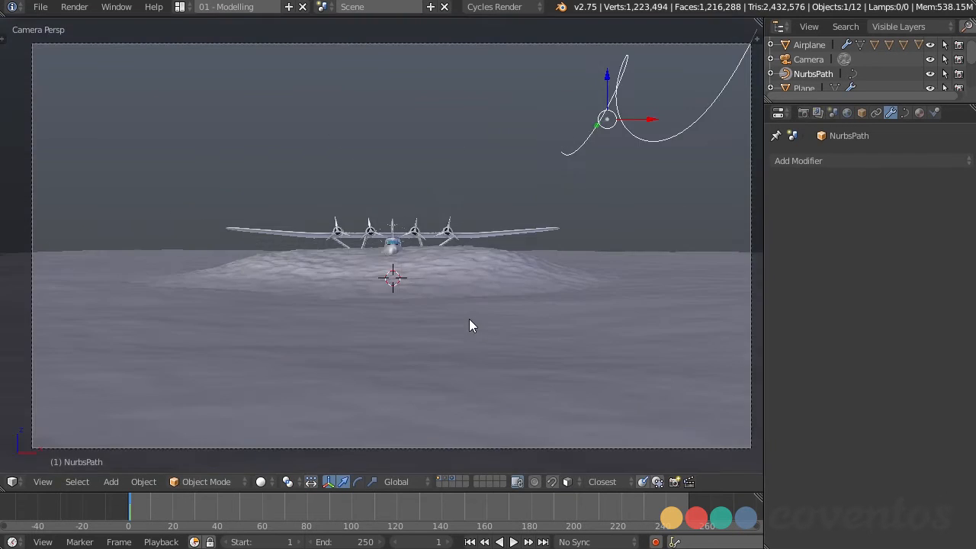
mouse_move(609, 137)
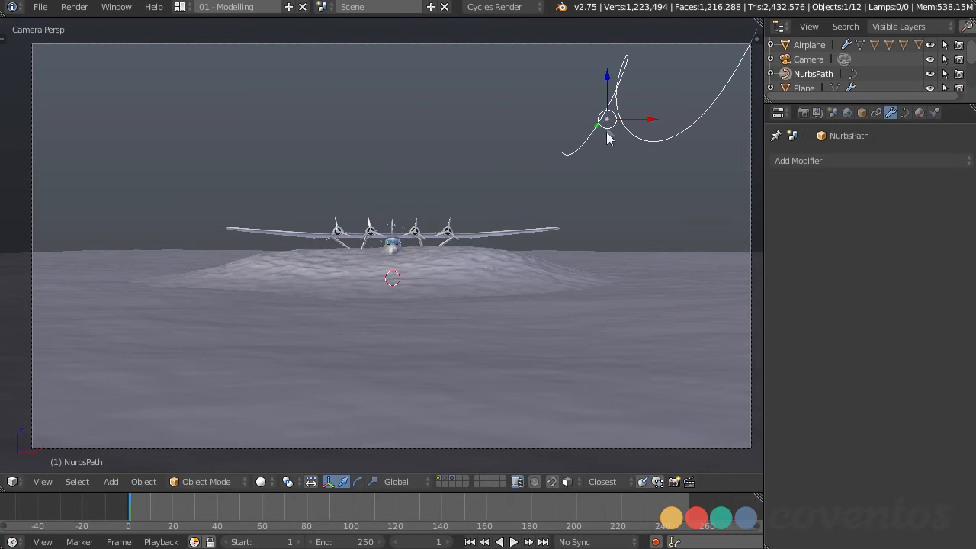
Move the looped path out over the ocean planes and raise it higher.
left_click_drag(607, 122, 499, 252)
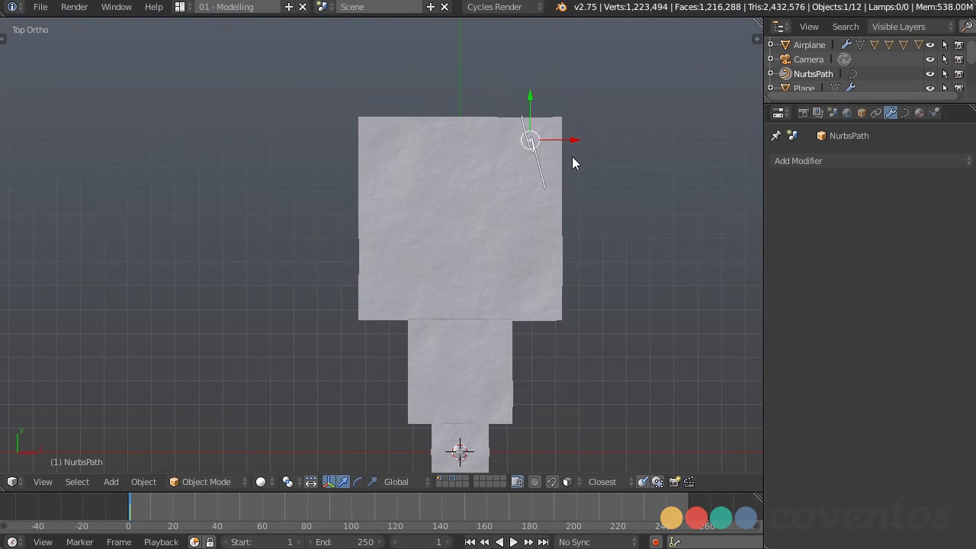
mouse_move(566, 197)
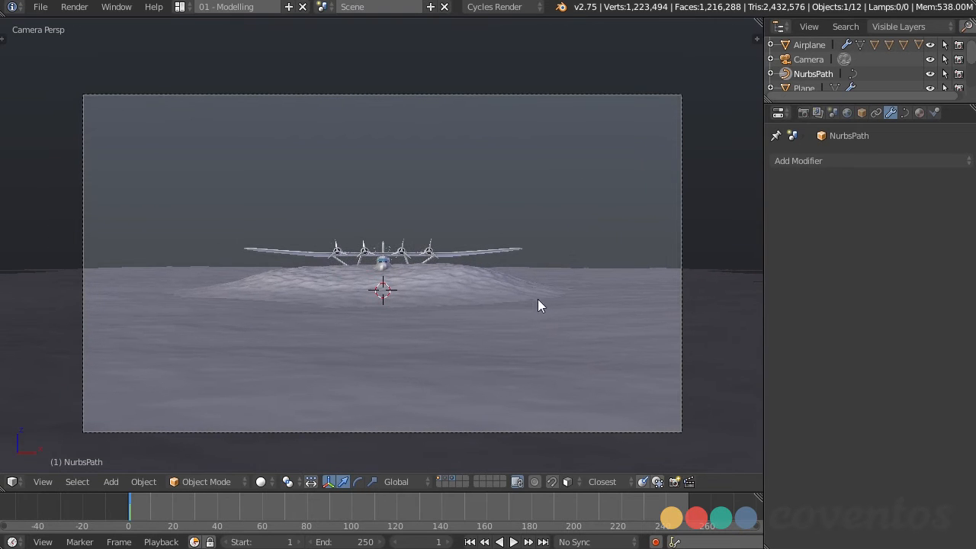
left_click(808, 59)
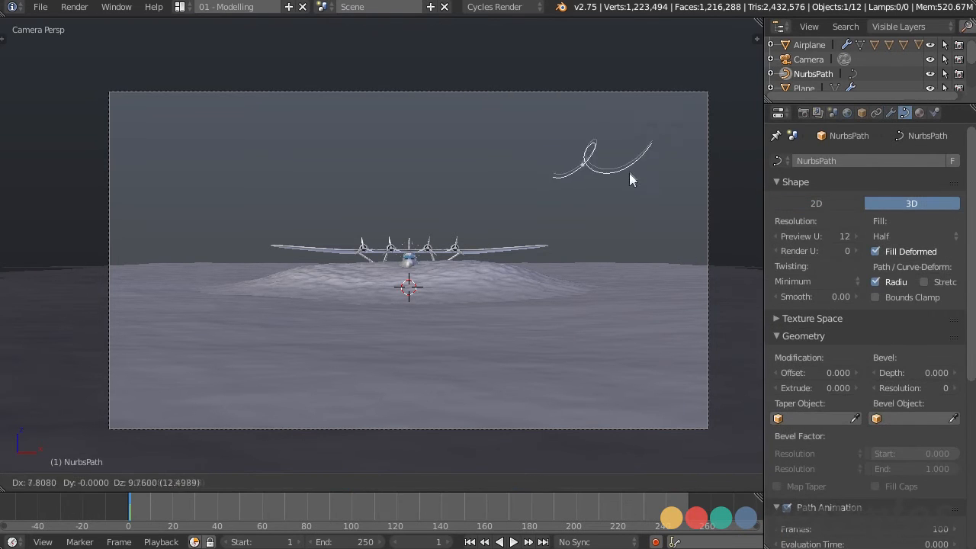
left_click(603, 160)
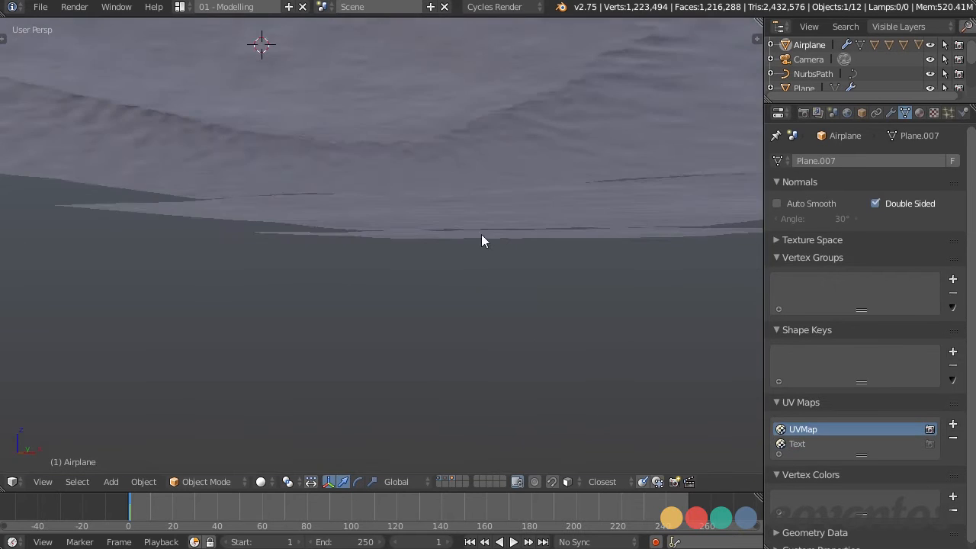
Add a Follow Path constraint to the Airplane with NurbsPath as its target.
left_click_drag(480, 241, 499, 263)
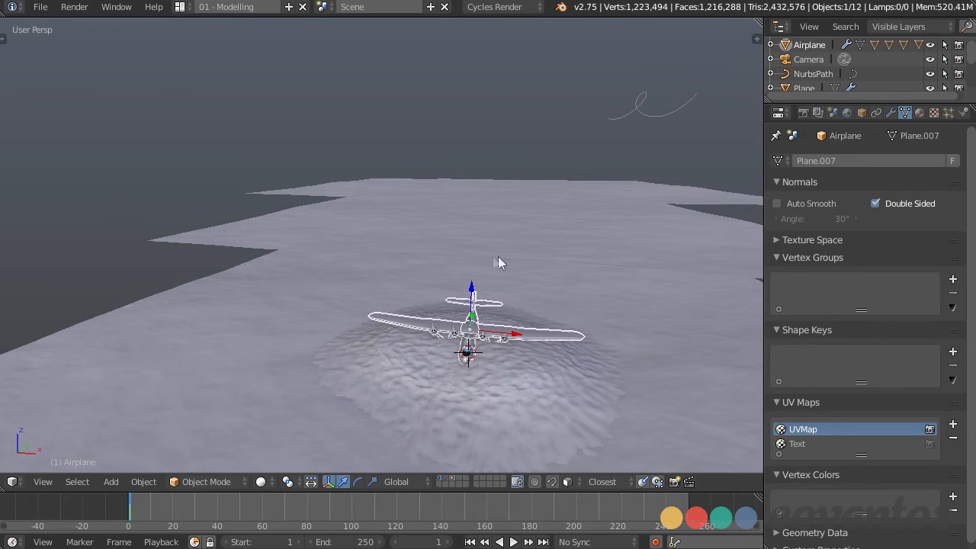
left_click(876, 113)
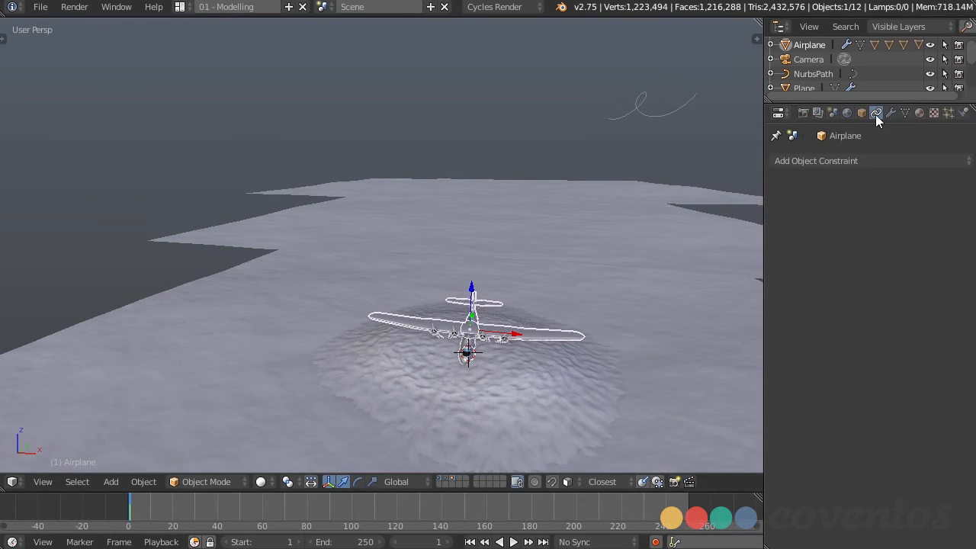
mouse_move(876, 113)
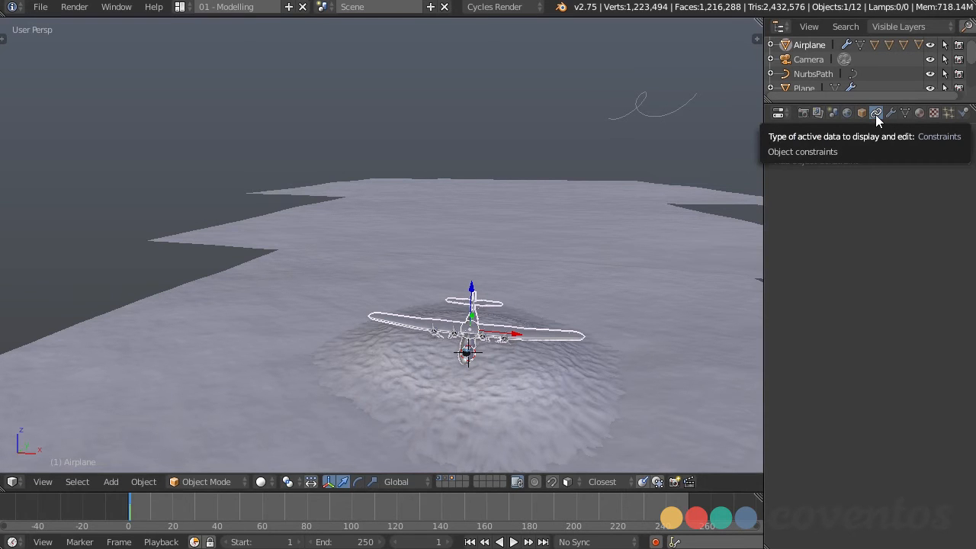
left_click(876, 113)
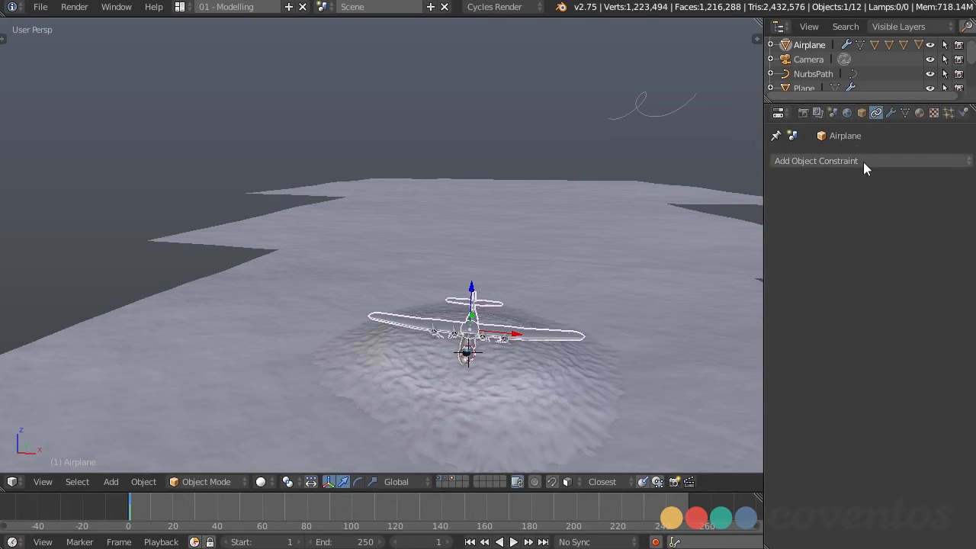
left_click(816, 161)
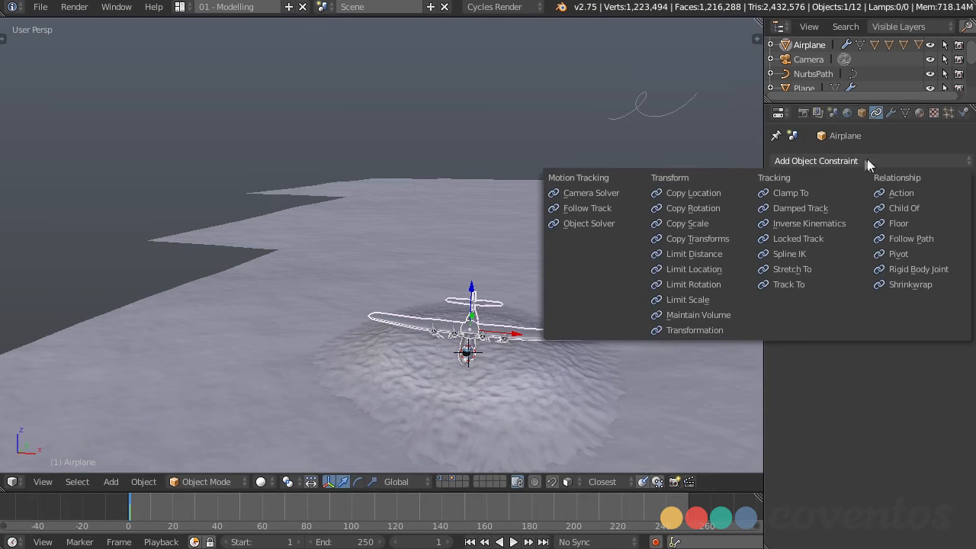
left_click(910, 238)
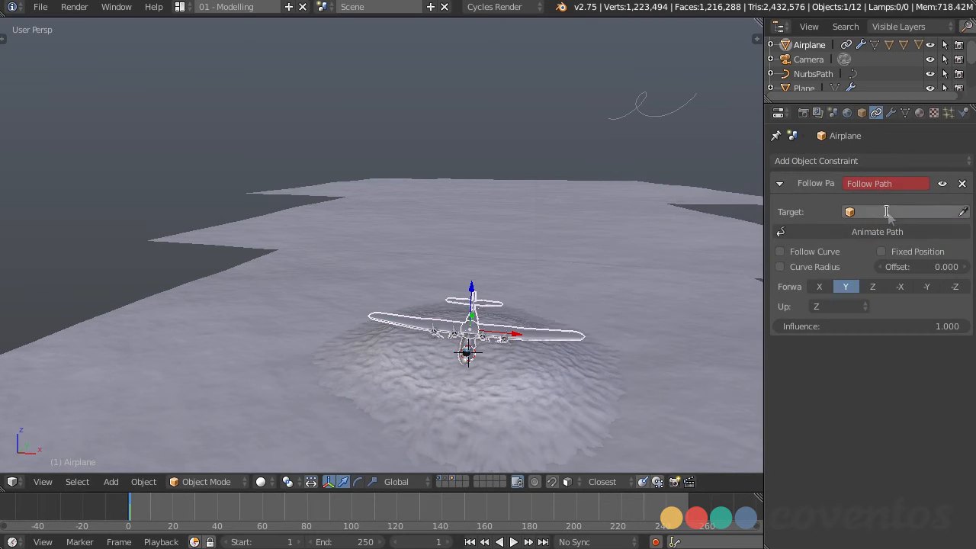
left_click(876, 211)
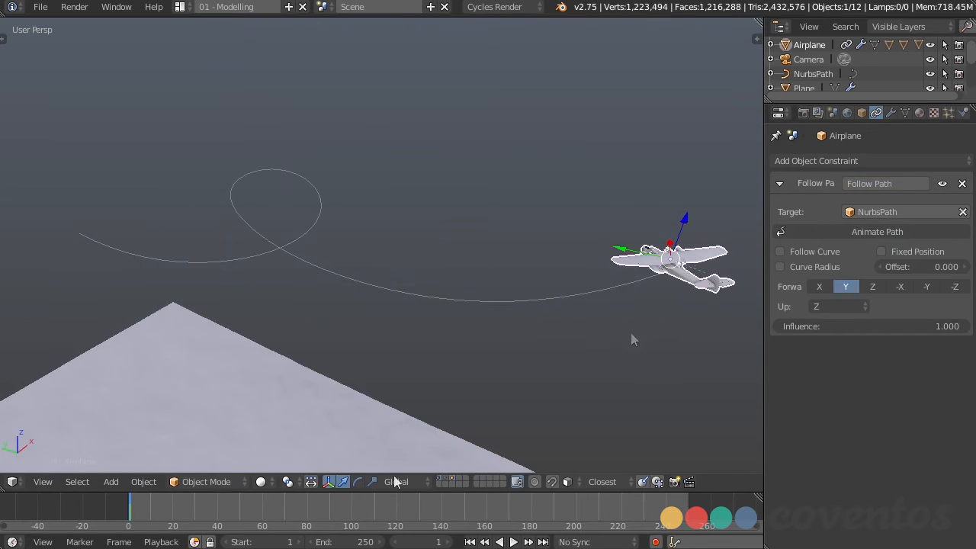
left_click(576, 507)
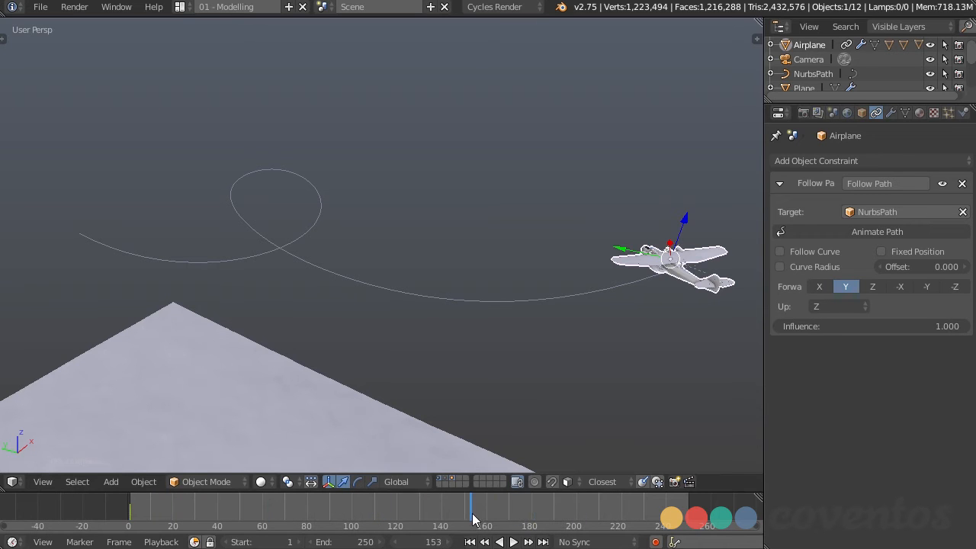
mouse_move(614, 288)
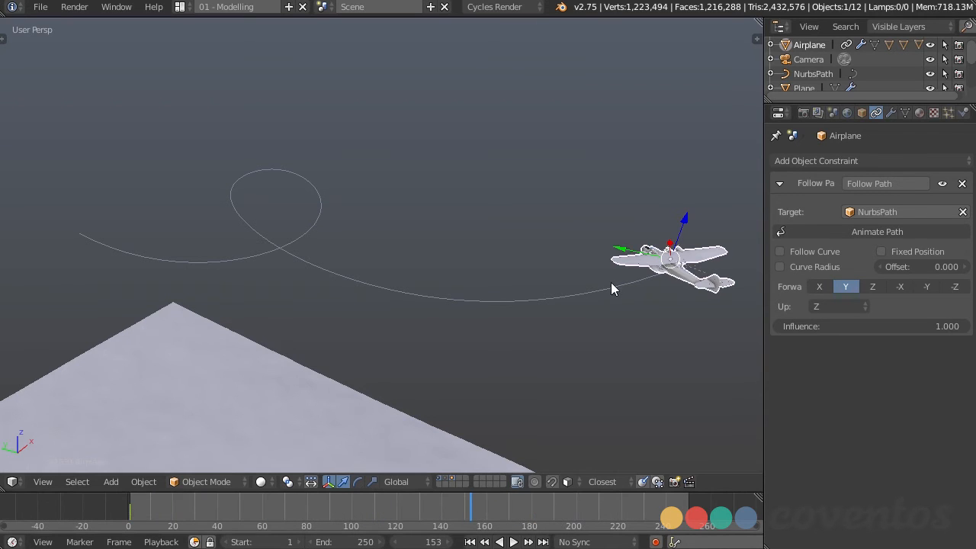
Check the Airplane's constraint, then enable Follow in the NurbsPath's Path Animation settings.
left_click(813, 73)
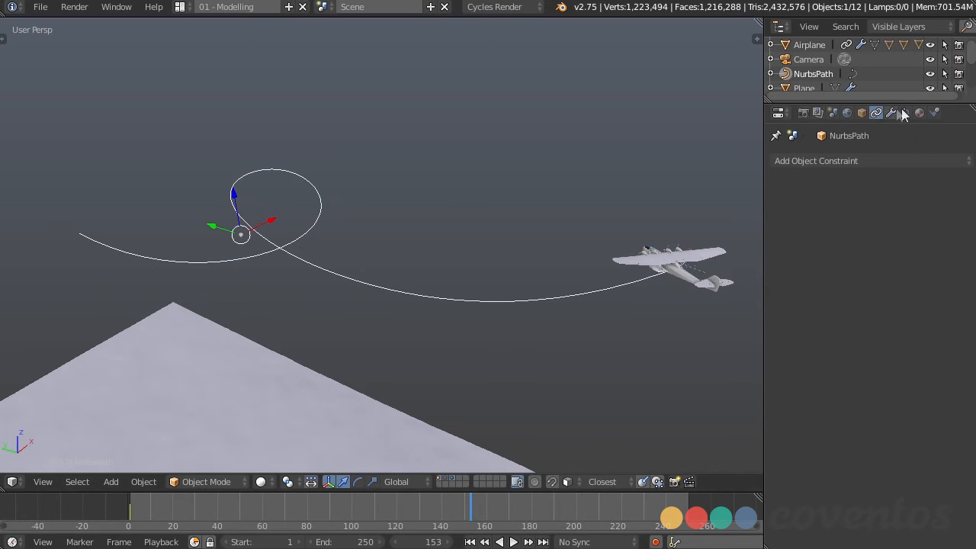
left_click(905, 113)
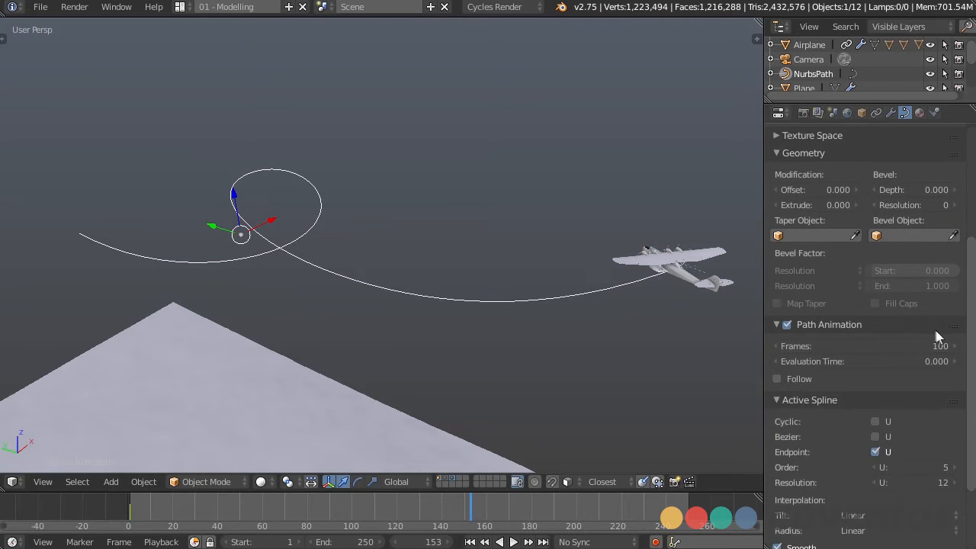
mouse_move(831, 361)
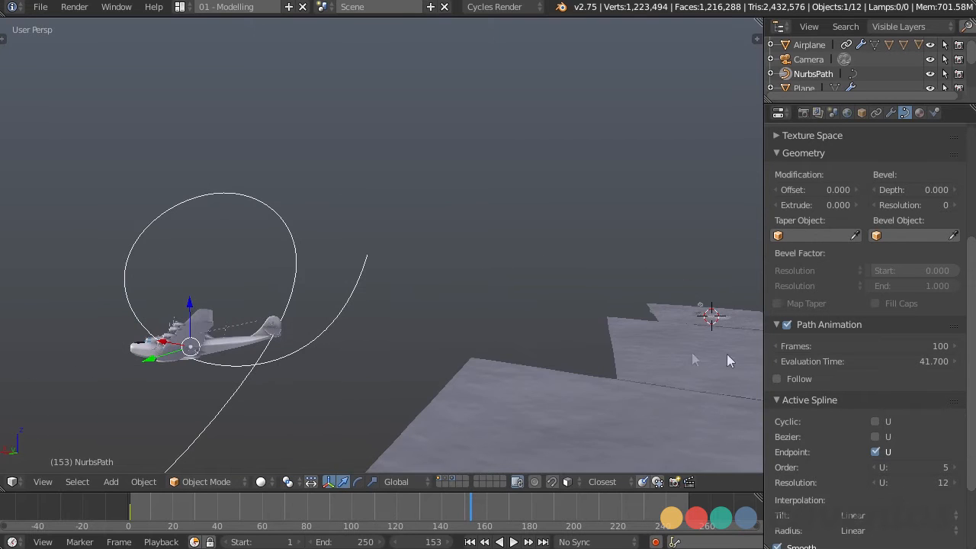
left_click(777, 379)
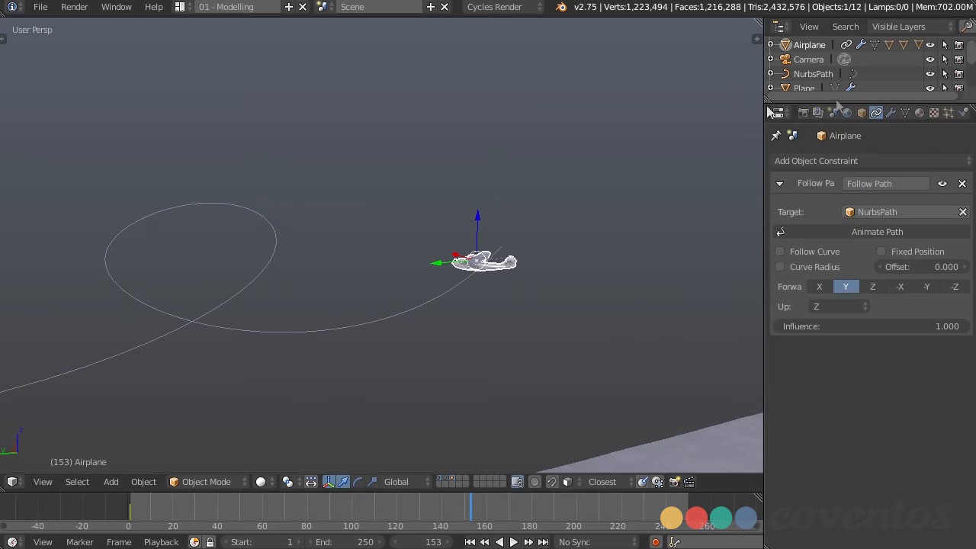
left_click(779, 251)
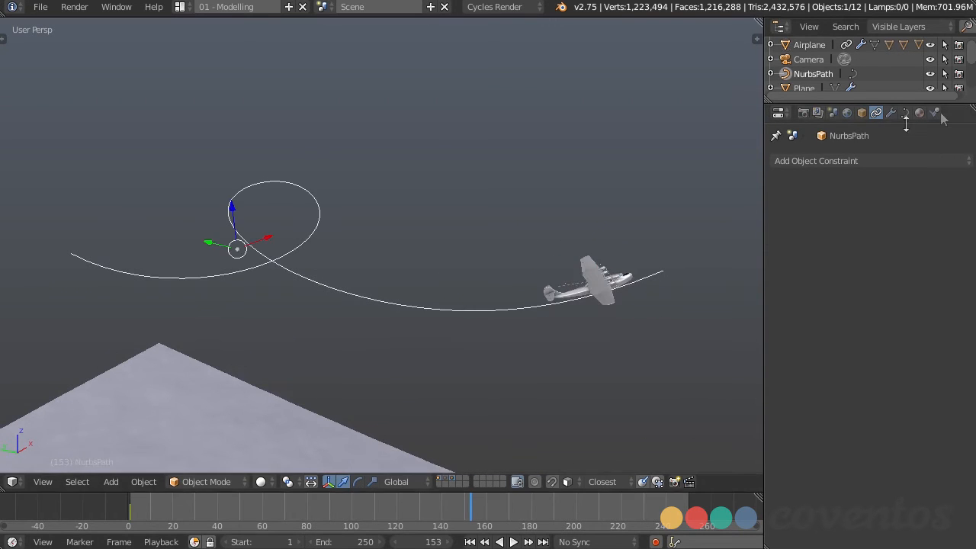
left_click(904, 112)
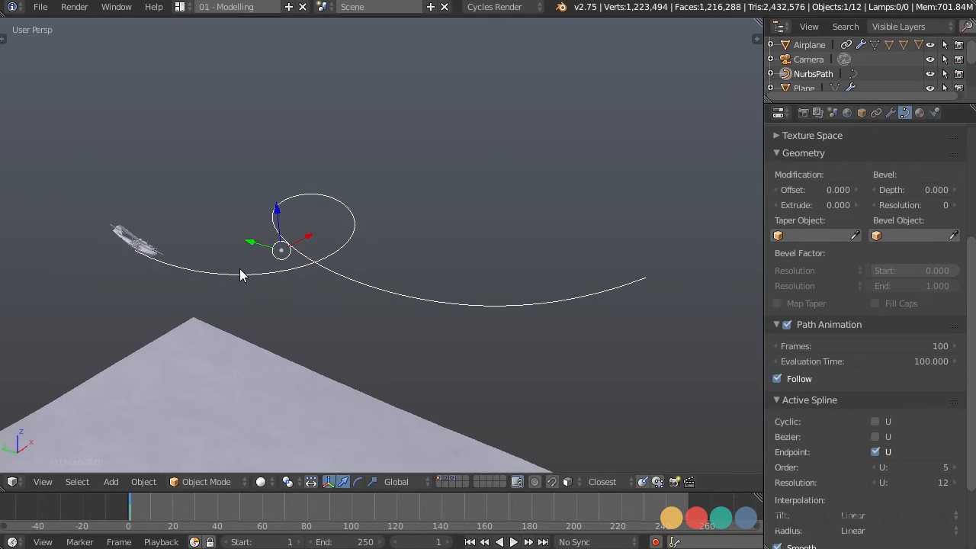
Switch the path's direction and set its evaluation time to 1.
key("Tab")
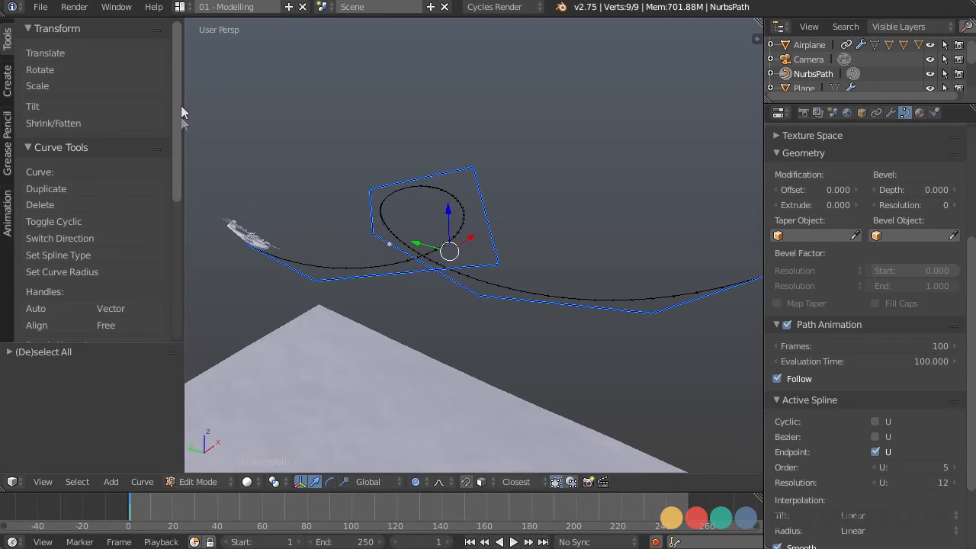
mouse_move(69, 204)
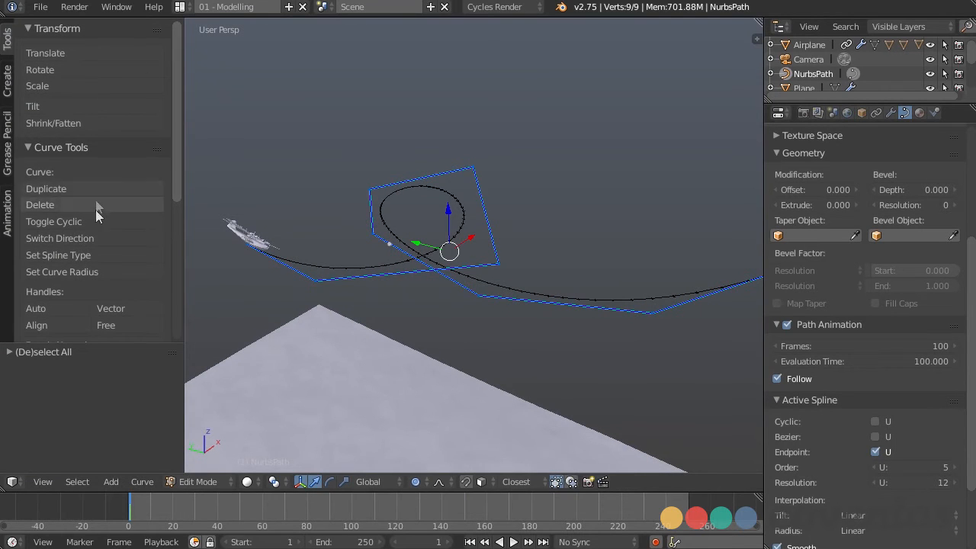
left_click(60, 238)
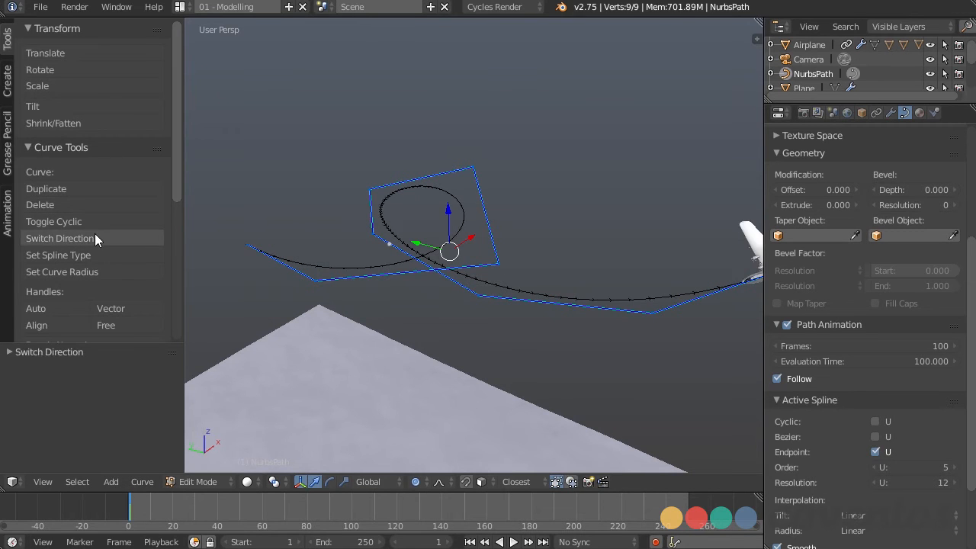
key("Tab")
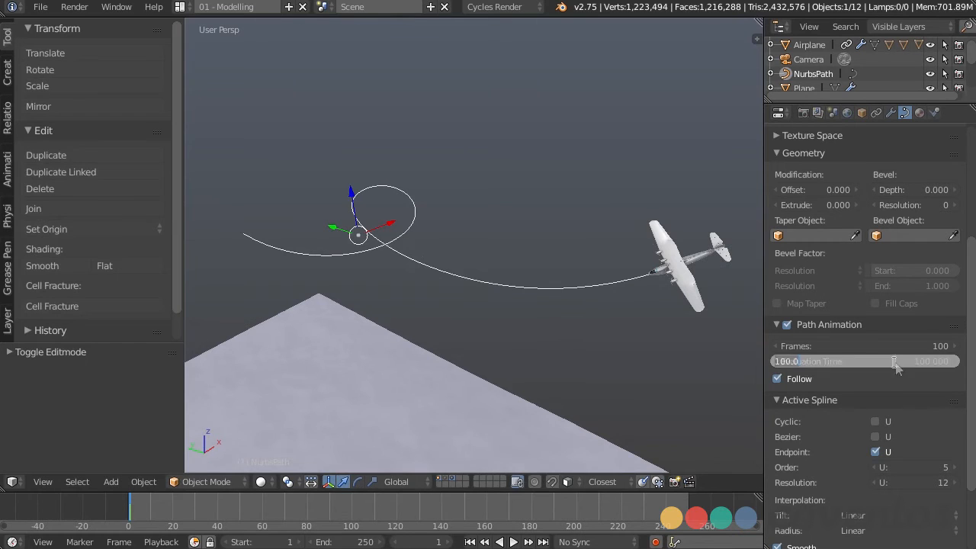
type("1.000")
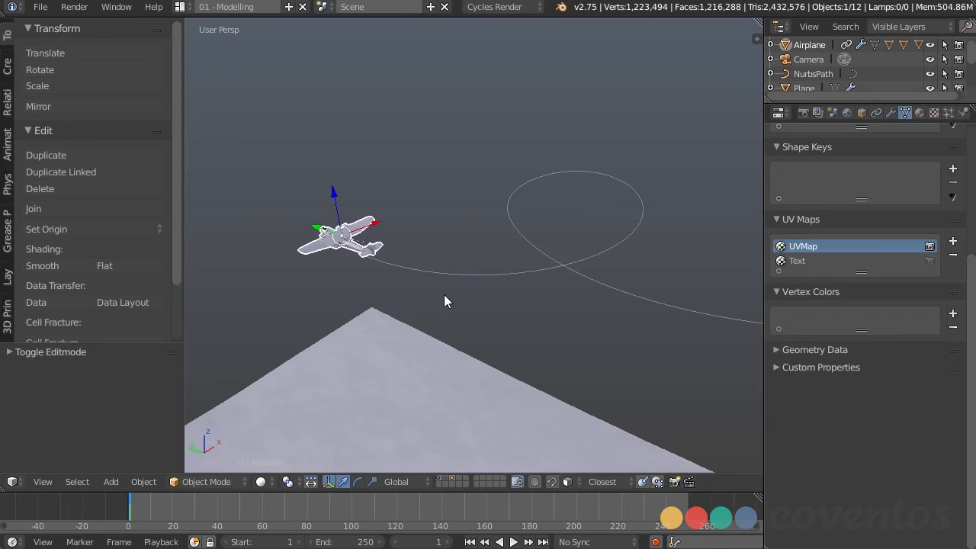
Enable Follow Curve on the Airplane's Follow Path constraint with Forward set to -Y.
left_click(876, 113)
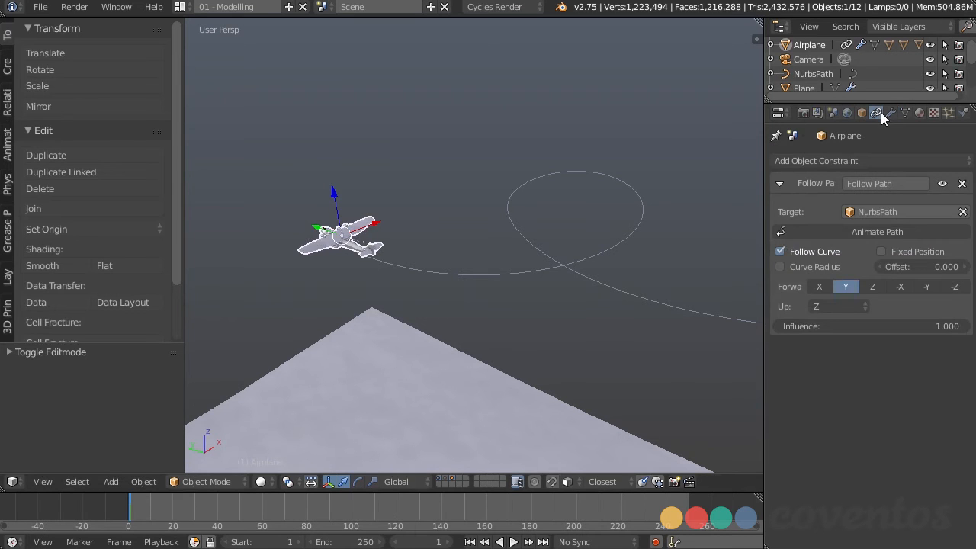
mouse_move(417, 330)
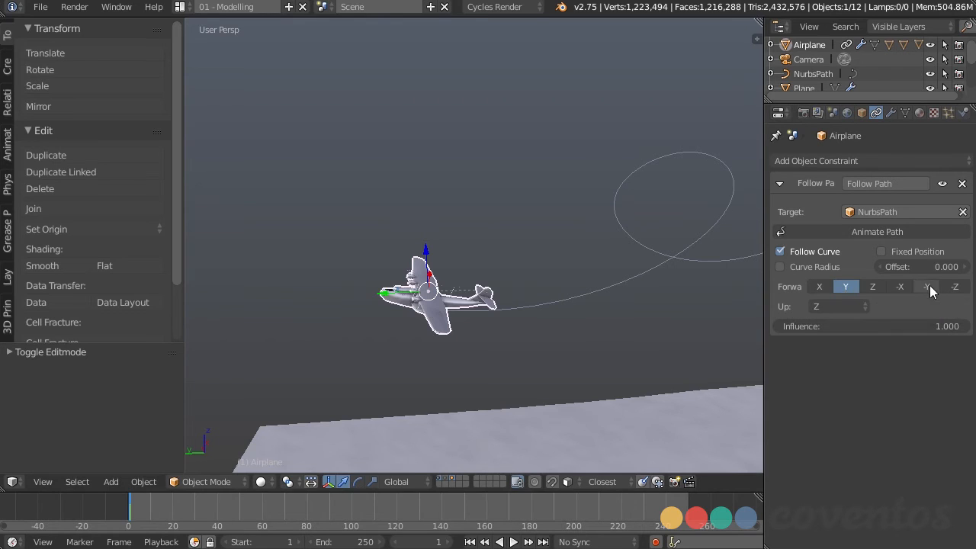
left_click(926, 286)
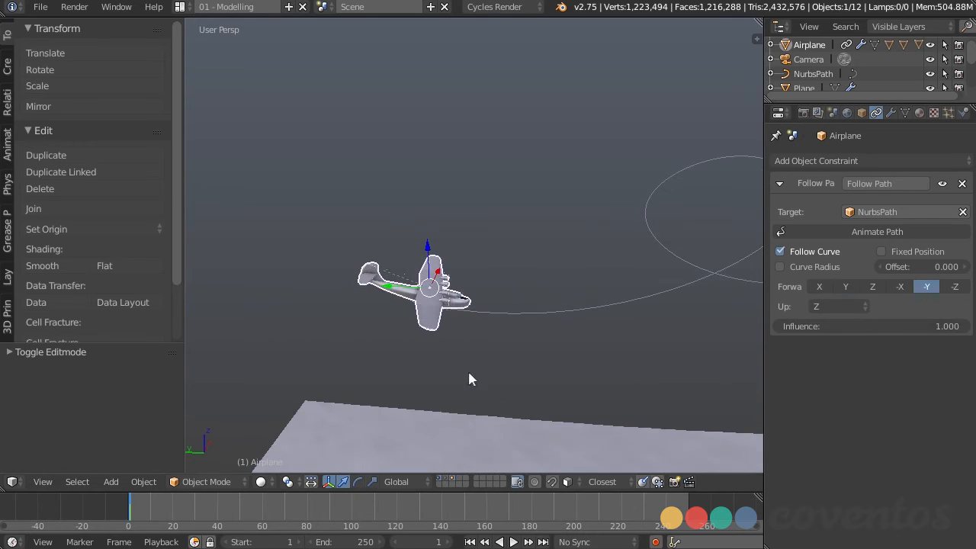
left_click_drag(468, 378, 553, 344)
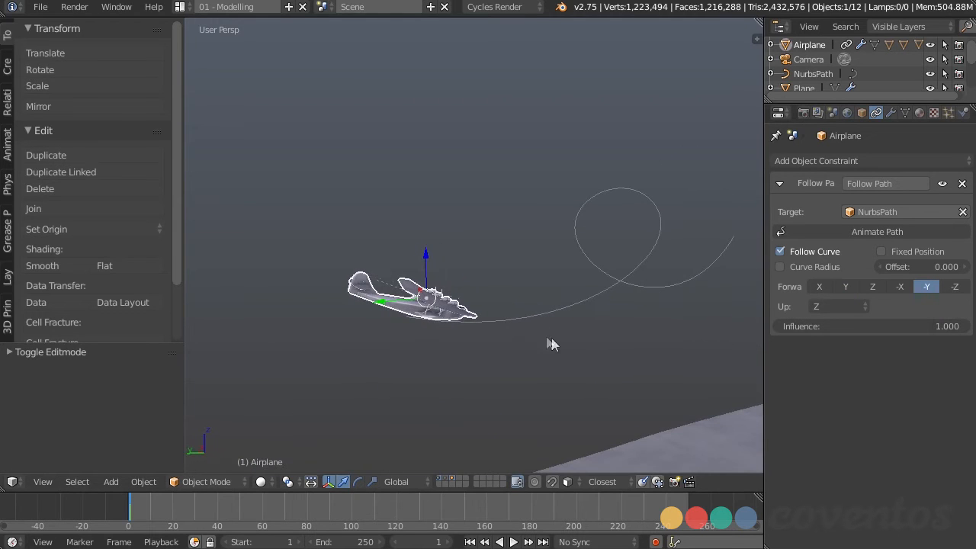
Keyframe the NurbsPath's evaluation time at frame 1.
left_click(813, 73)
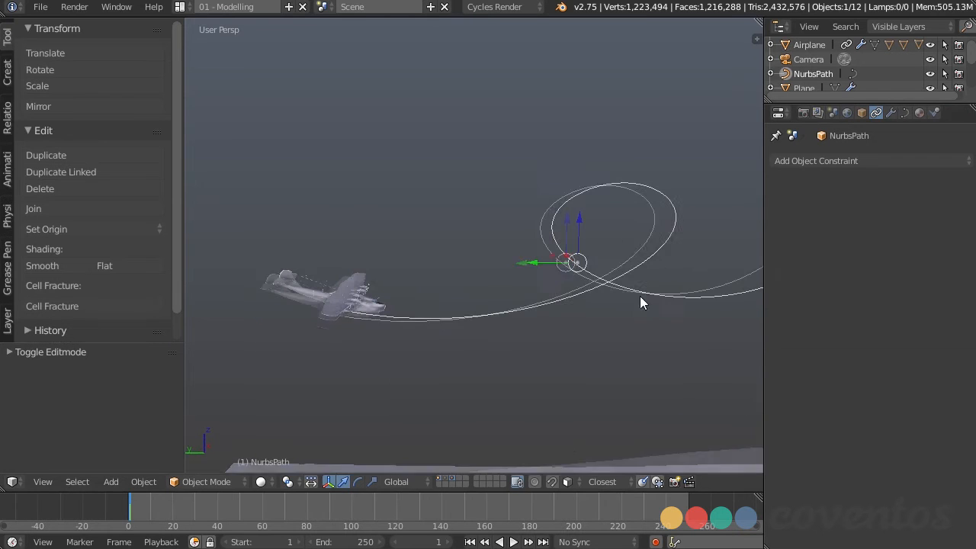
left_click(861, 113)
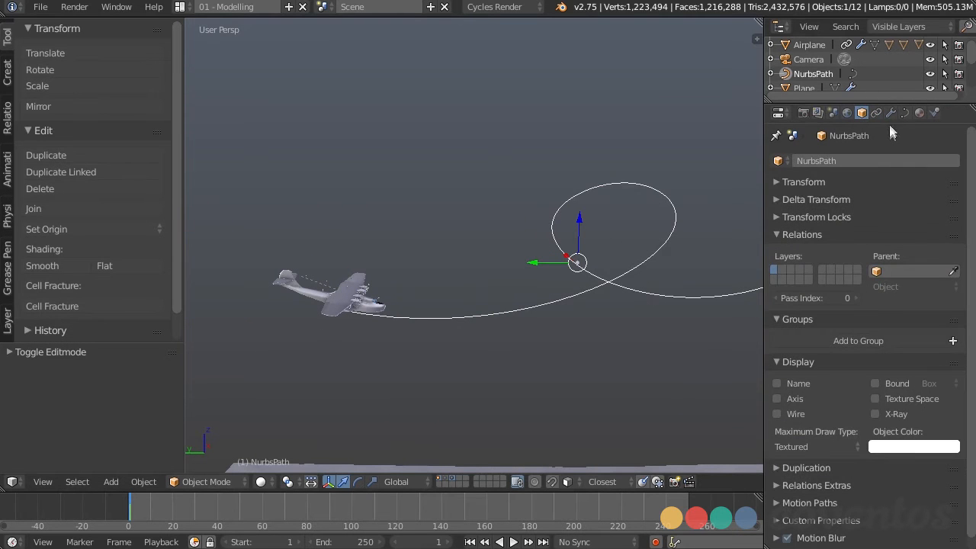
left_click(905, 113)
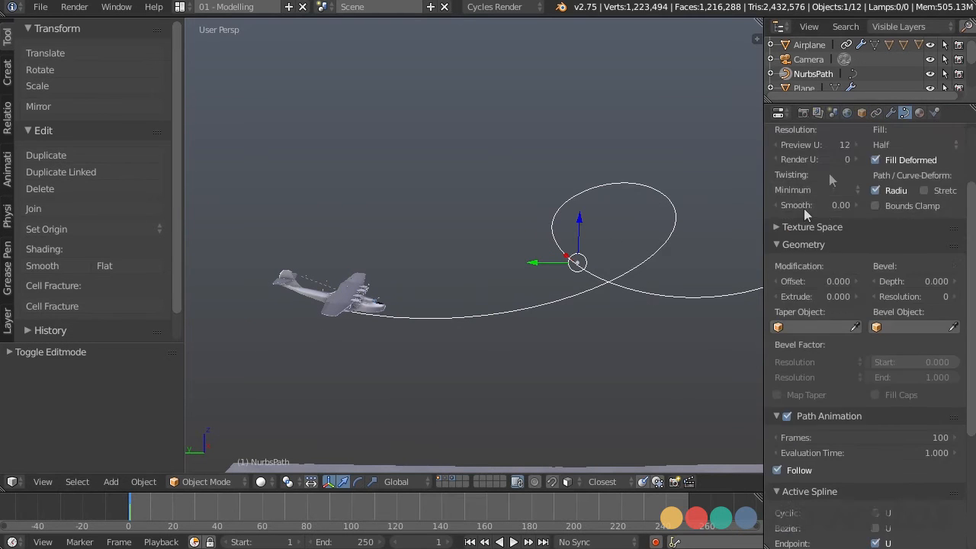
scroll("down", 3)
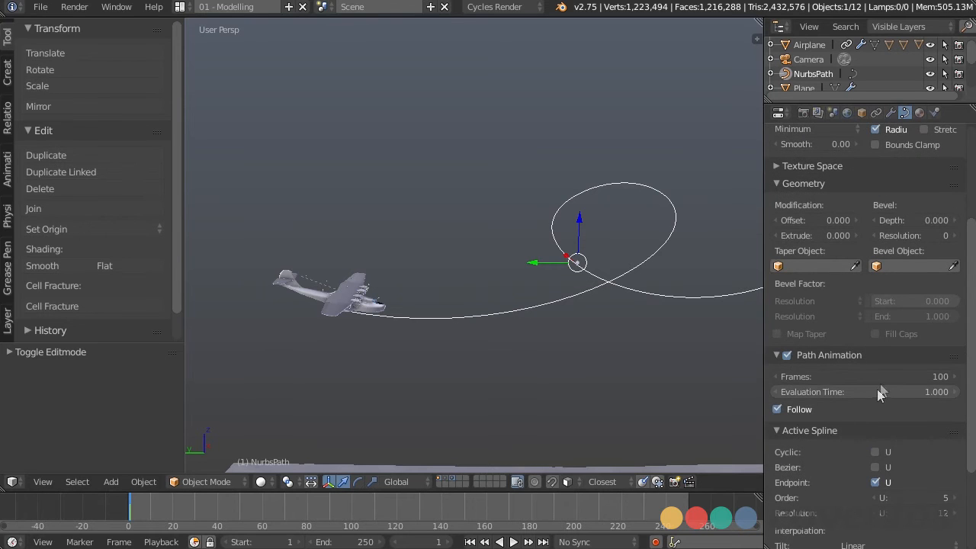
mouse_move(873, 401)
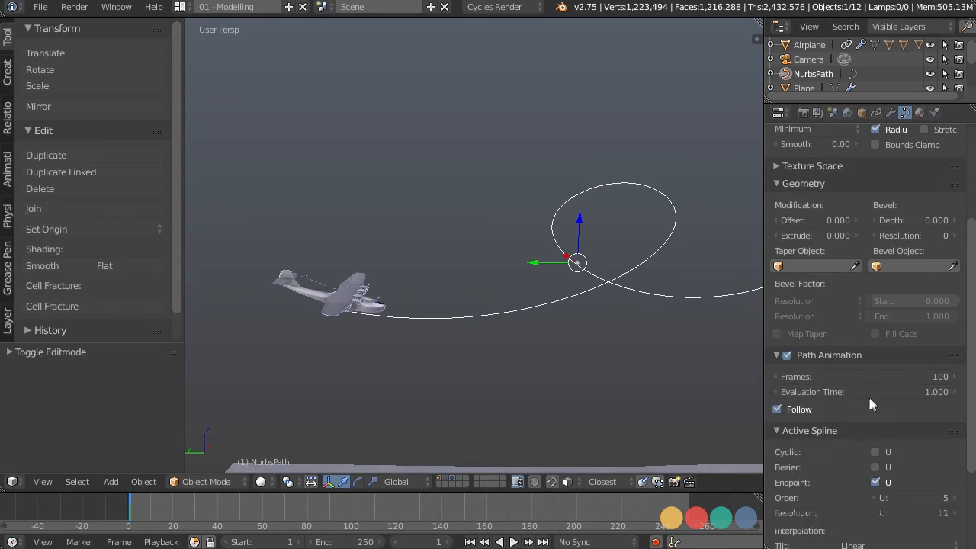
mouse_move(866, 391)
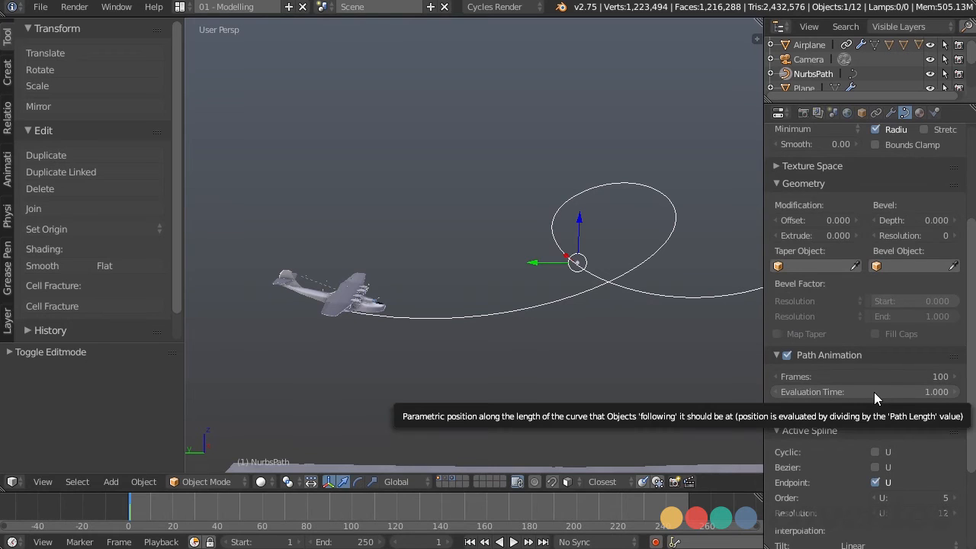
left_click(865, 391)
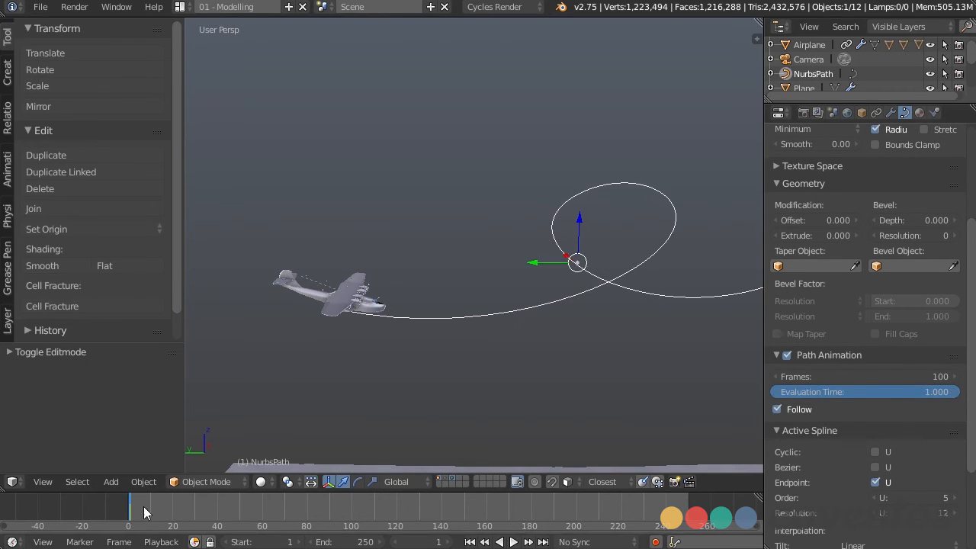
Key evaluation time 100 at frame 100 and play back the flight.
left_click_drag(129, 507, 346, 507)
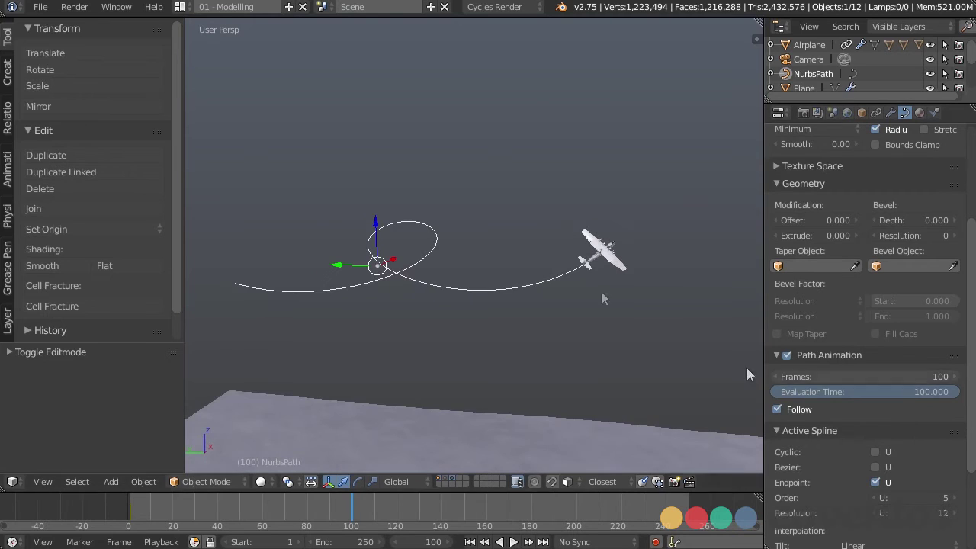
mouse_move(907, 391)
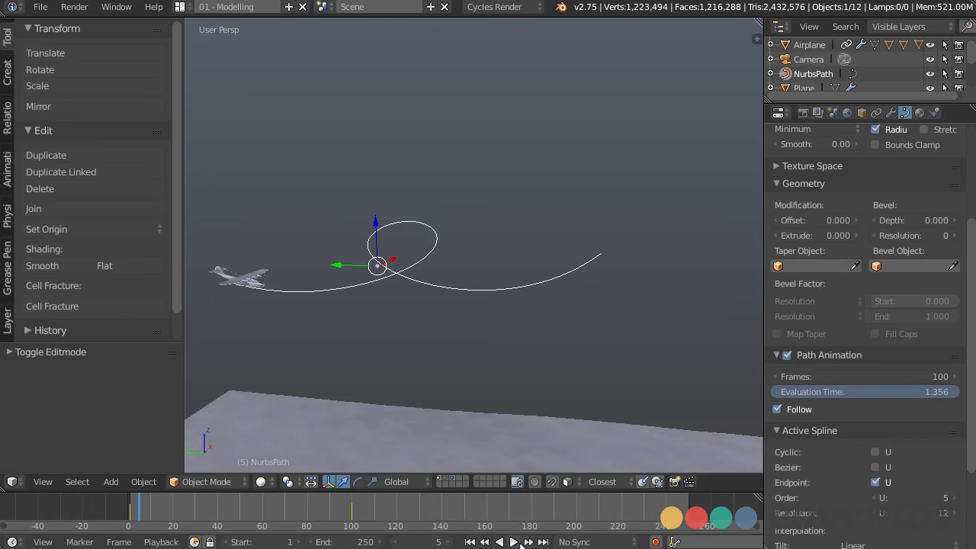
left_click(506, 541)
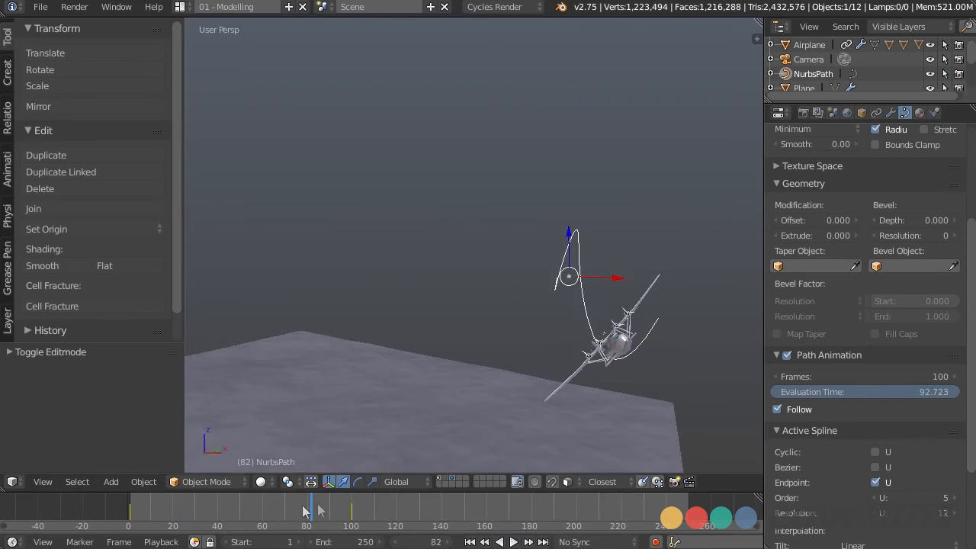
left_click_drag(305, 508, 294, 508)
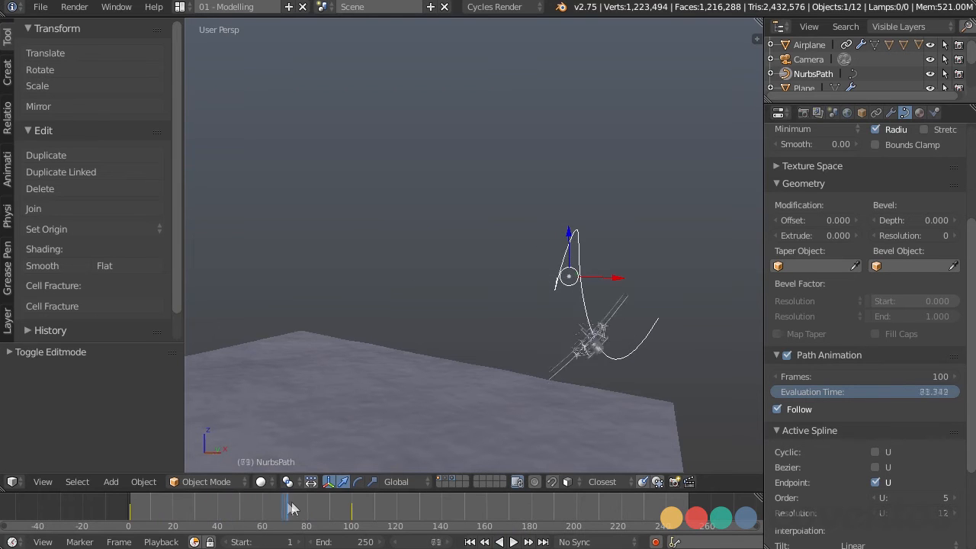
left_click_drag(294, 507, 256, 506)
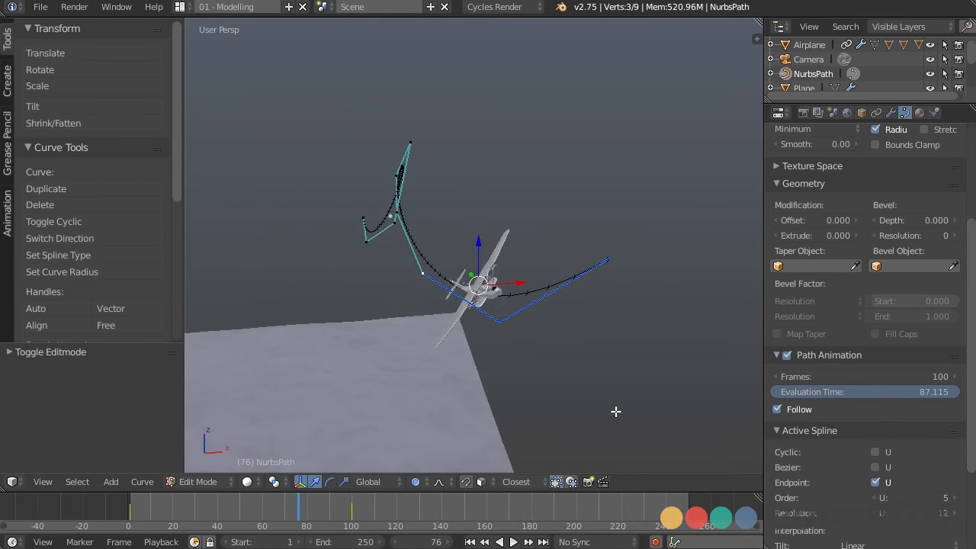
mouse_move(693, 259)
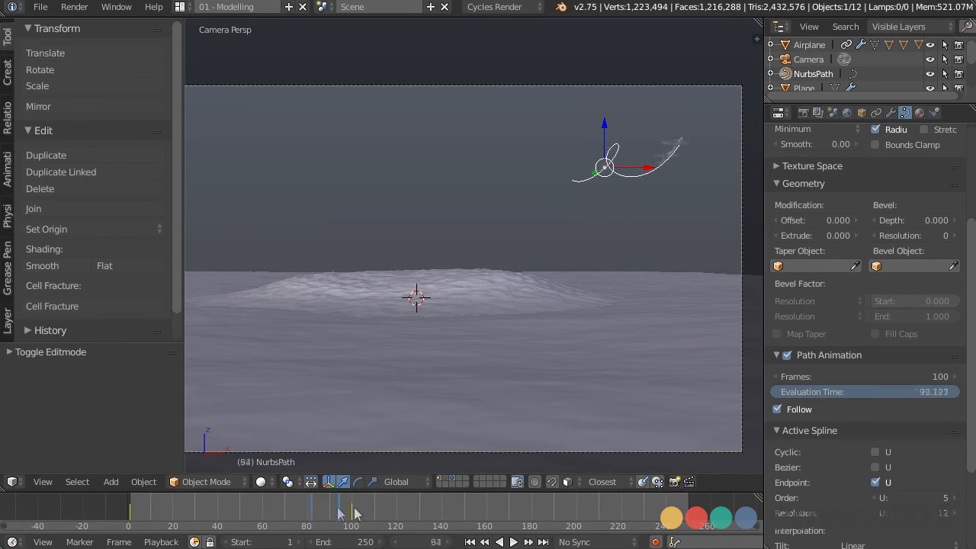
Scrub back and play the flight in camera view until the airplane nears frame 99.
left_click_drag(351, 510, 255, 511)
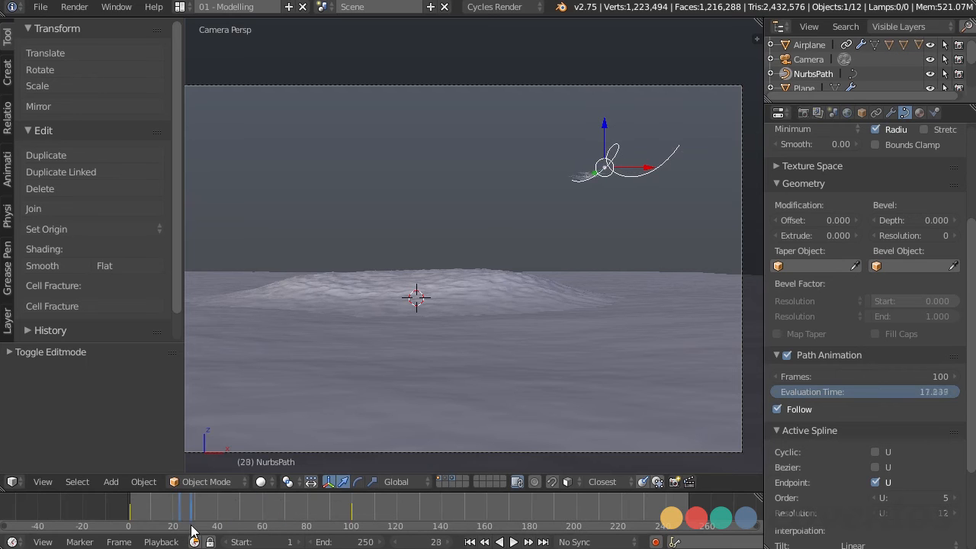
left_click(500, 541)
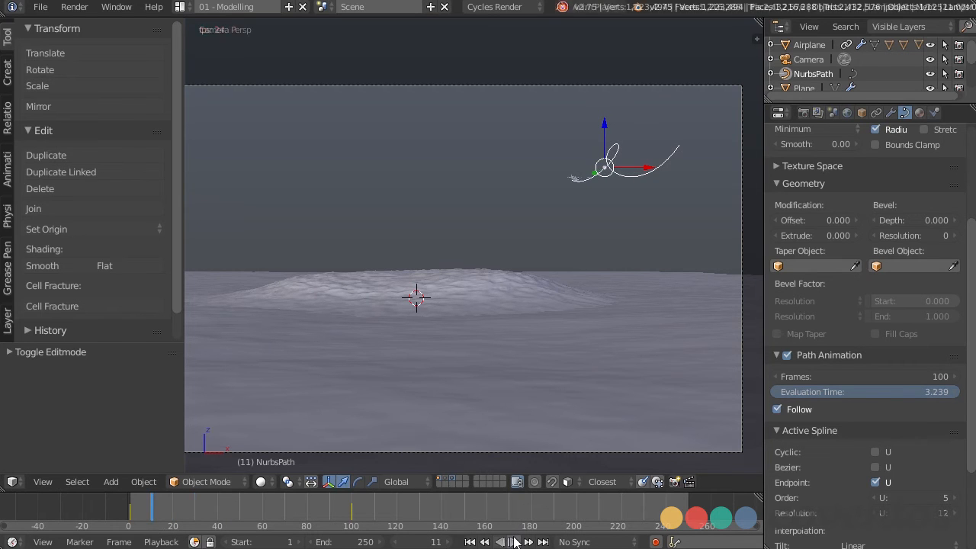
left_click(506, 542)
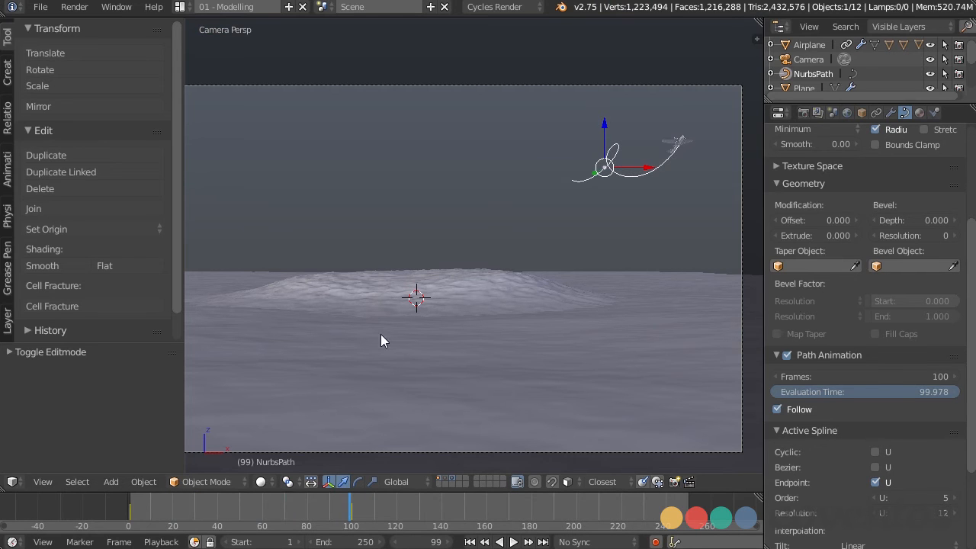
mouse_move(488, 426)
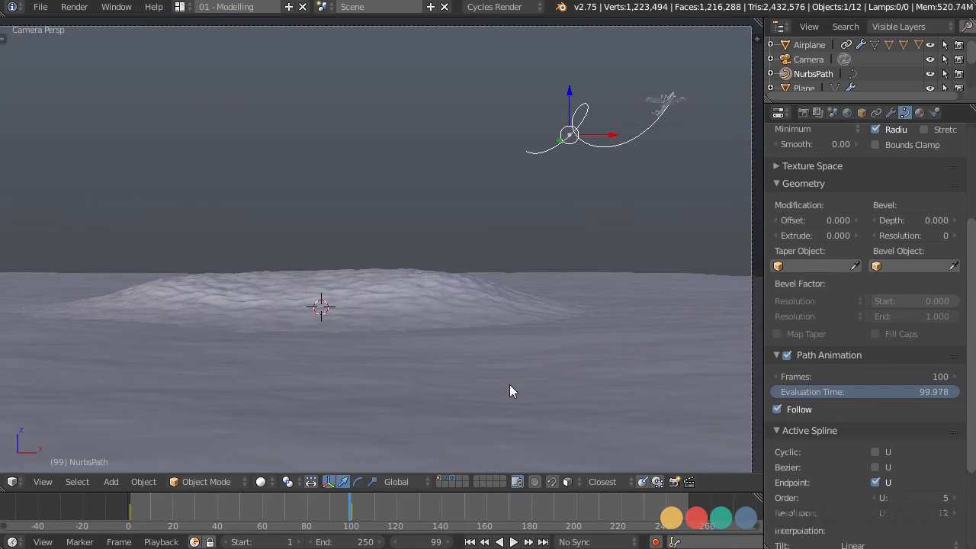
mouse_move(4, 490)
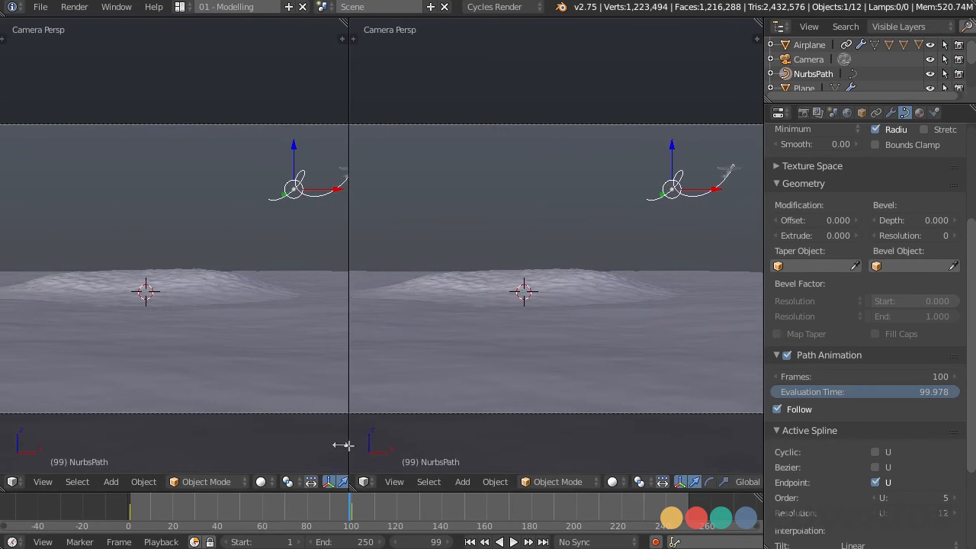
Change the left view to the Graph Editor to show the Evaluation Time curve.
left_click(12, 481)
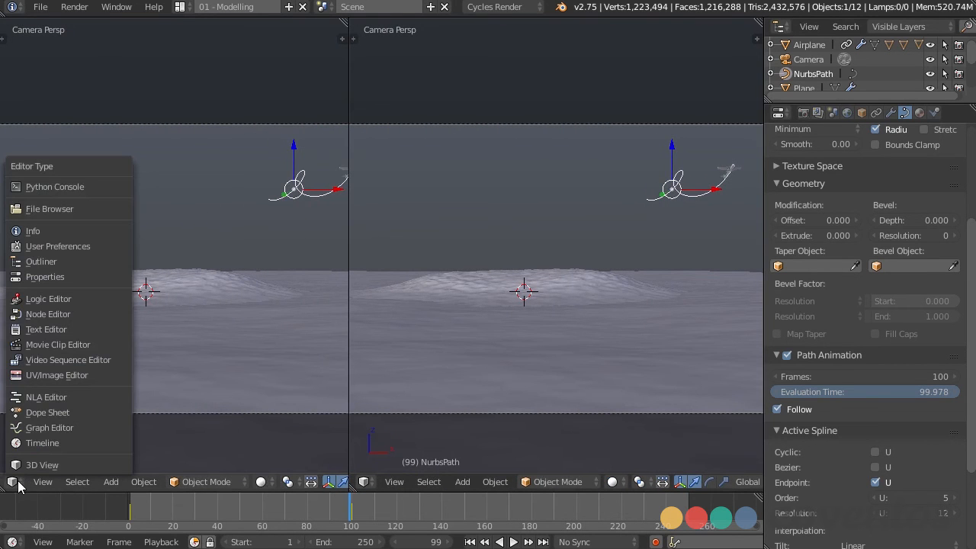
left_click(49, 427)
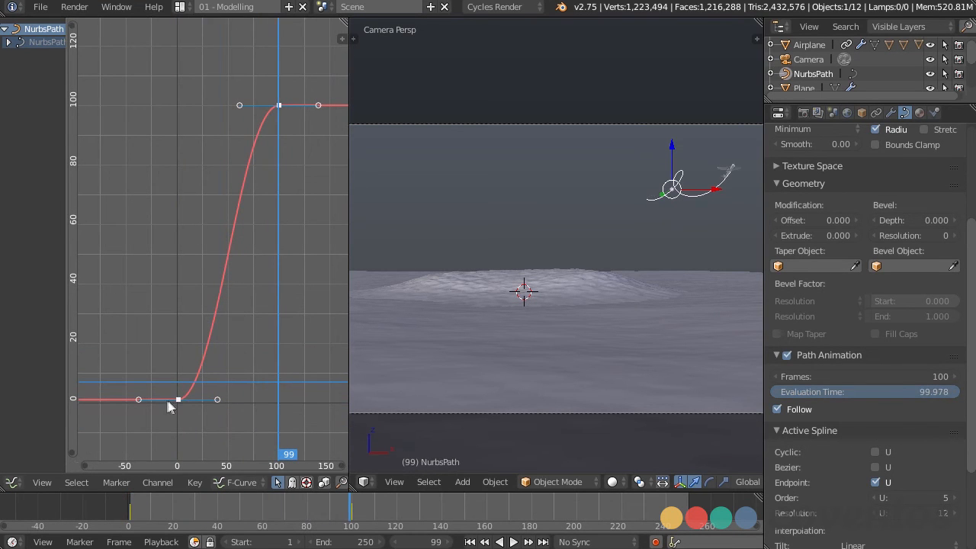
mouse_move(255, 328)
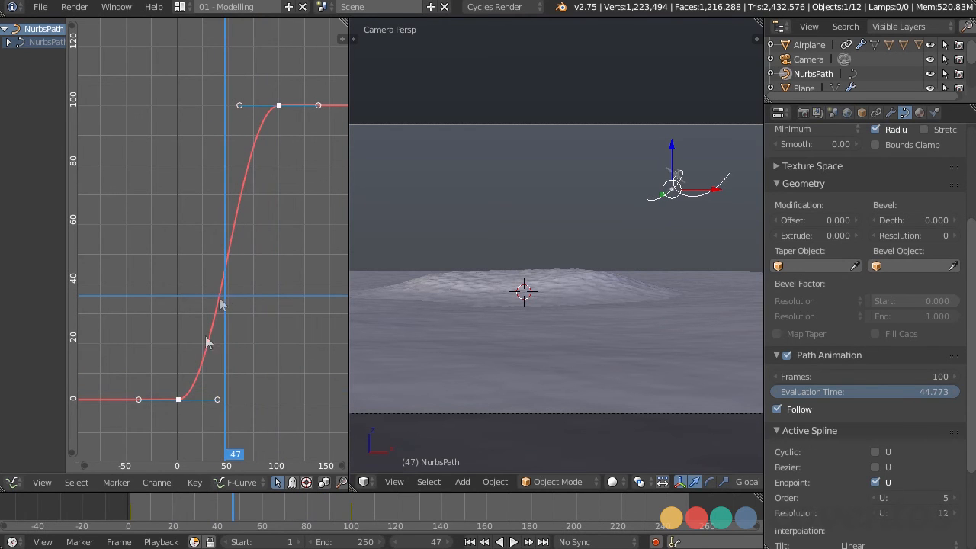
mouse_move(242, 188)
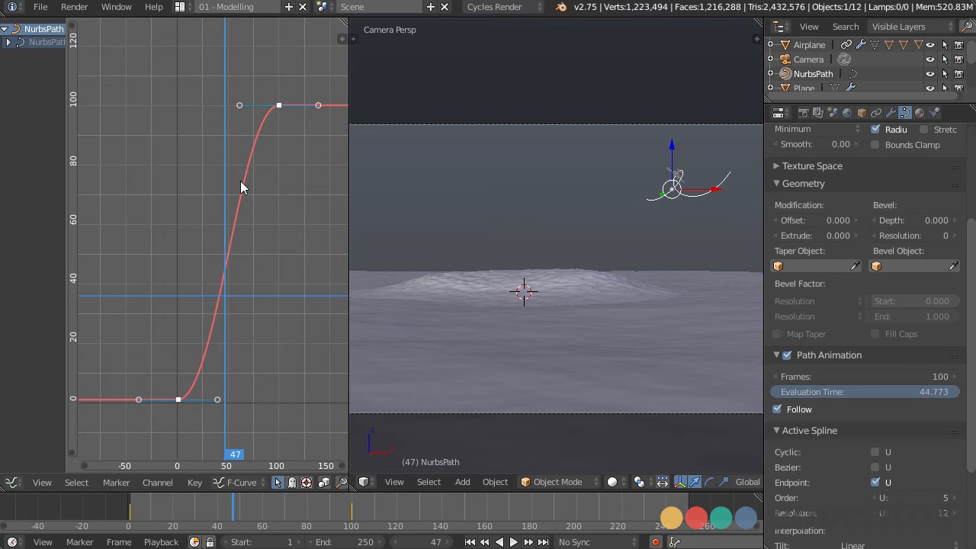
mouse_move(275, 252)
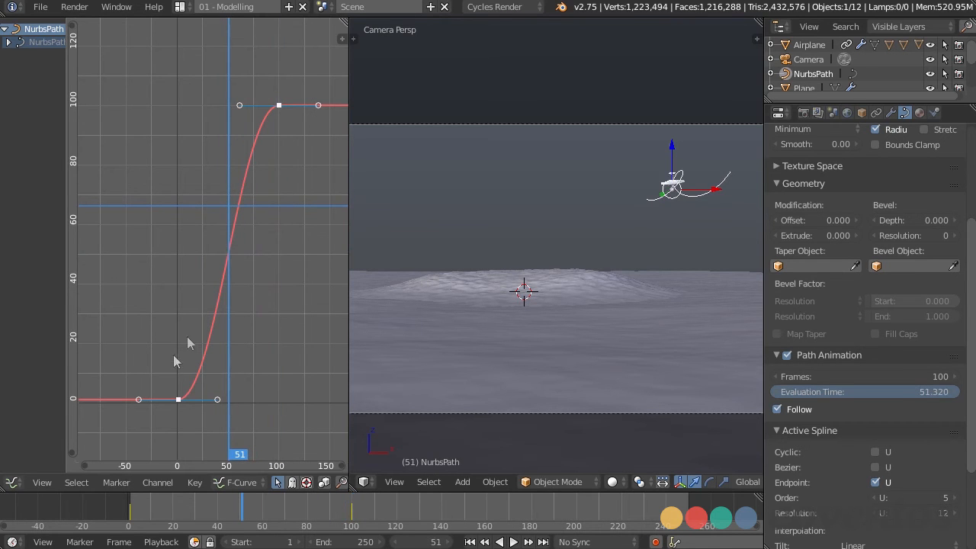
mouse_move(279, 361)
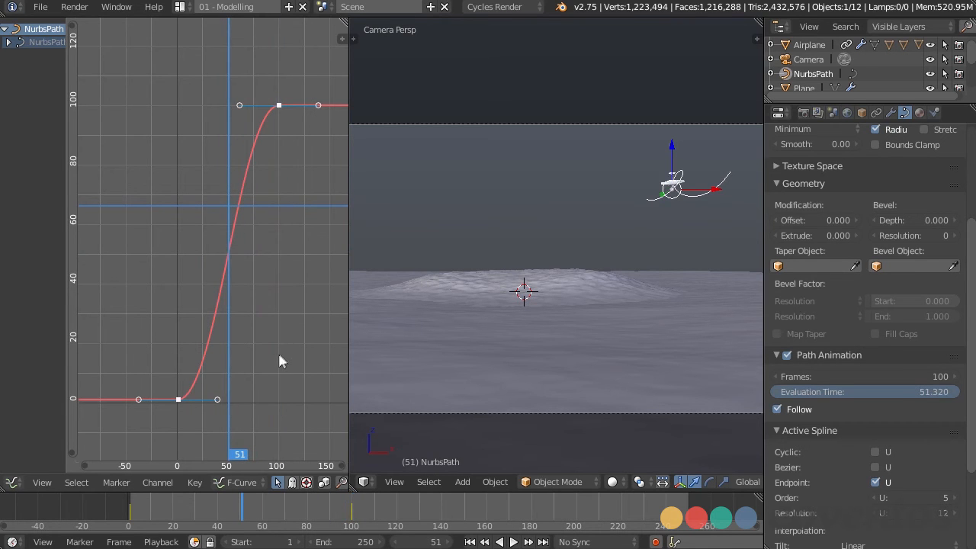
mouse_move(285, 322)
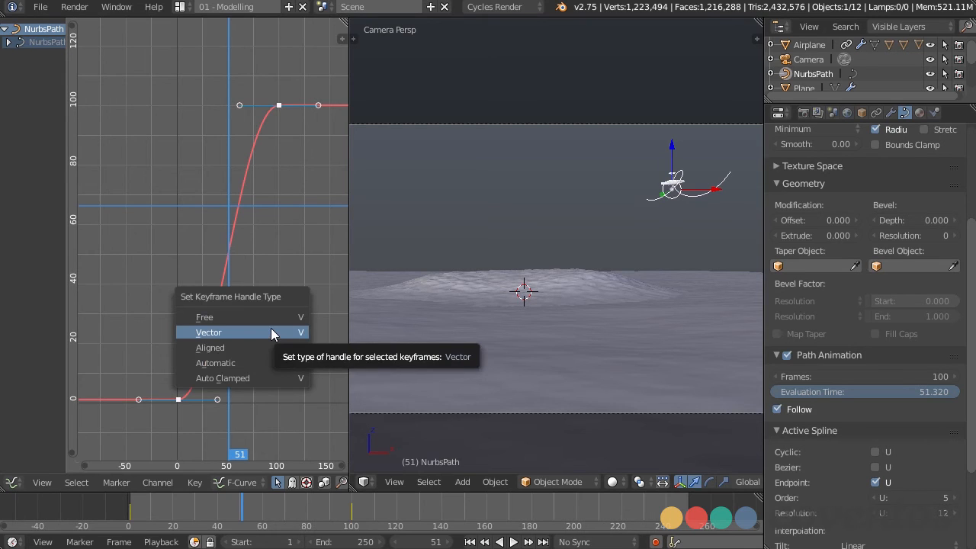
Give the evaluation-time keyframes Vector handles for a linear 0-100 ramp, ending at frame 100.
left_click(208, 331)
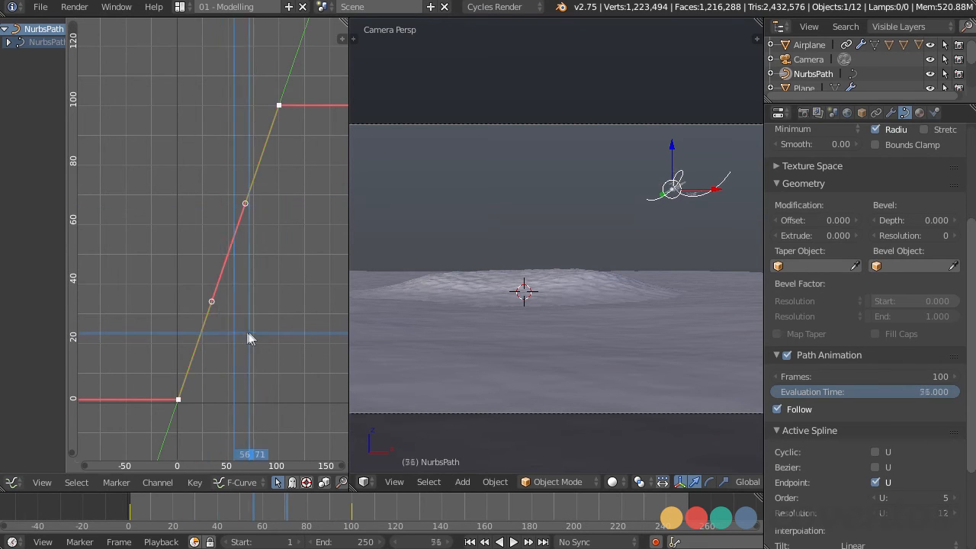
left_click(513, 541)
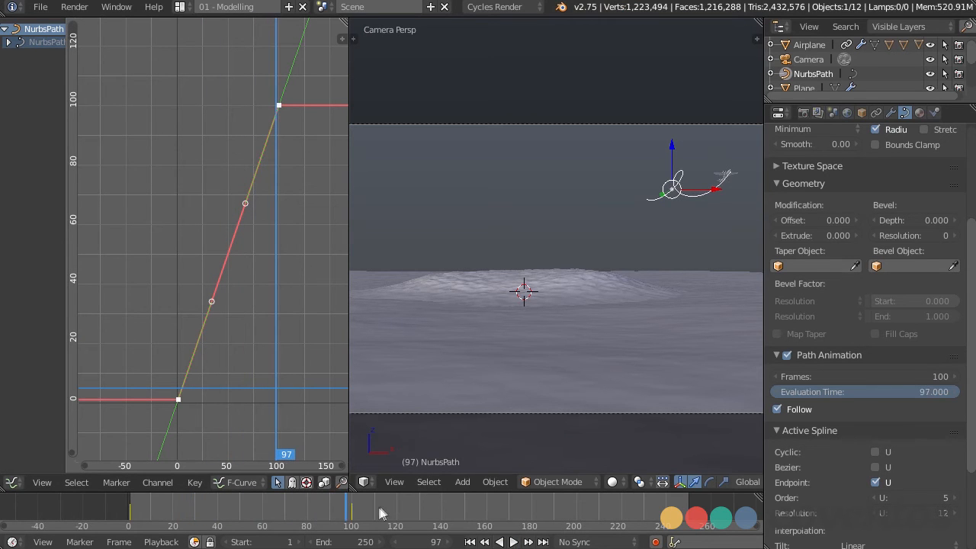
left_click(351, 510)
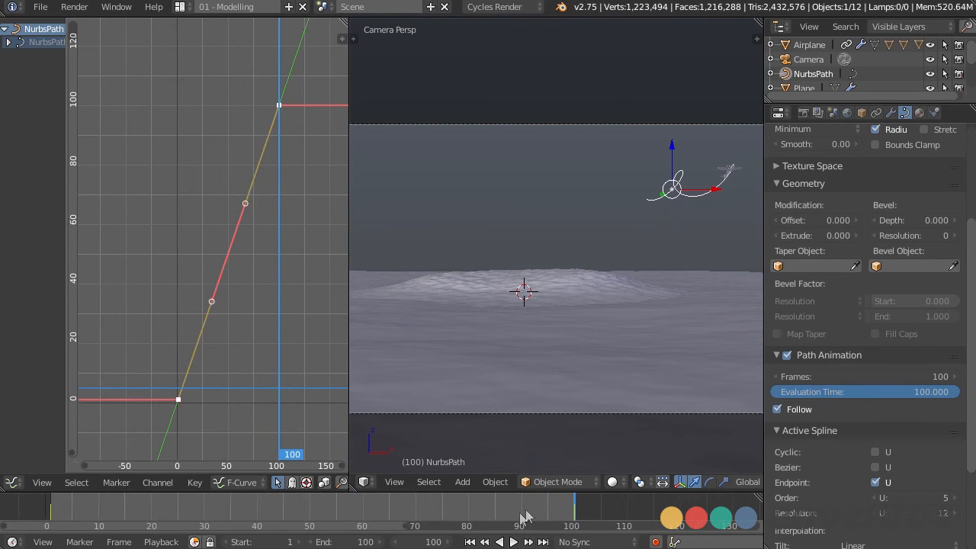
mouse_move(576, 519)
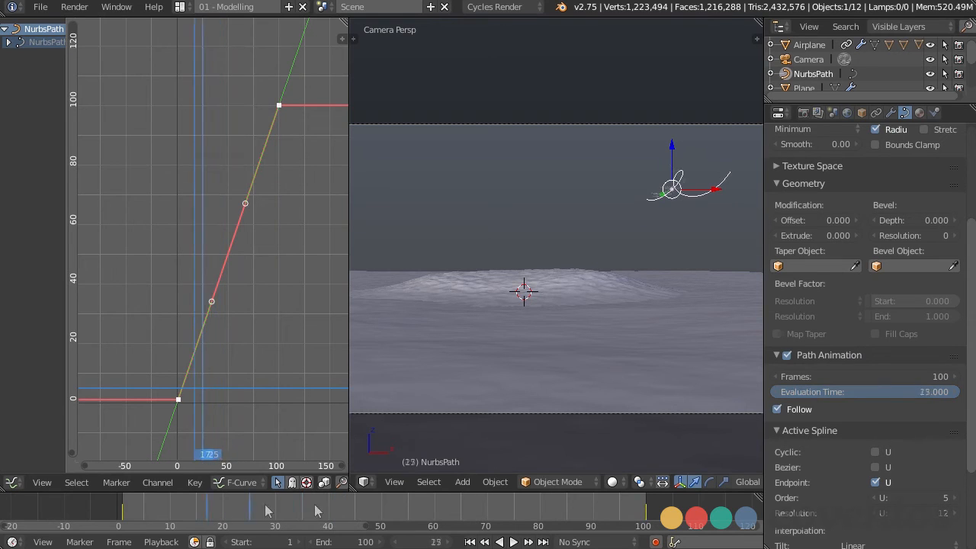
Go to frame 100 and select the ocean Plane in the 3D View.
left_click(636, 511)
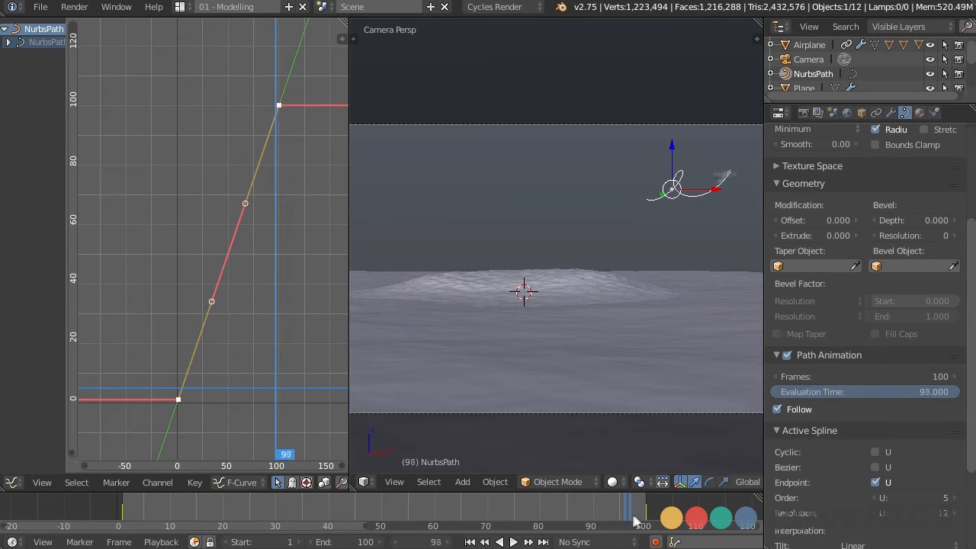
left_click(640, 507)
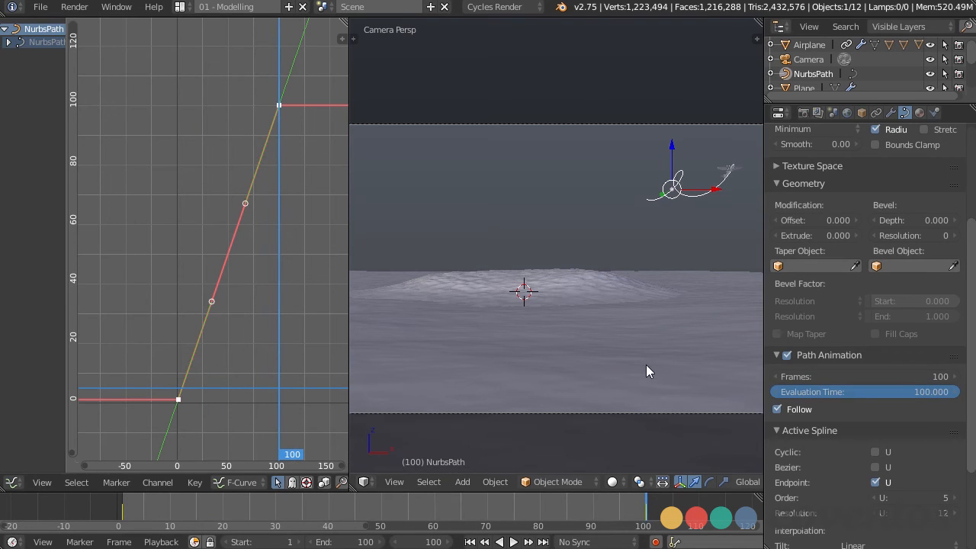
left_click(803, 87)
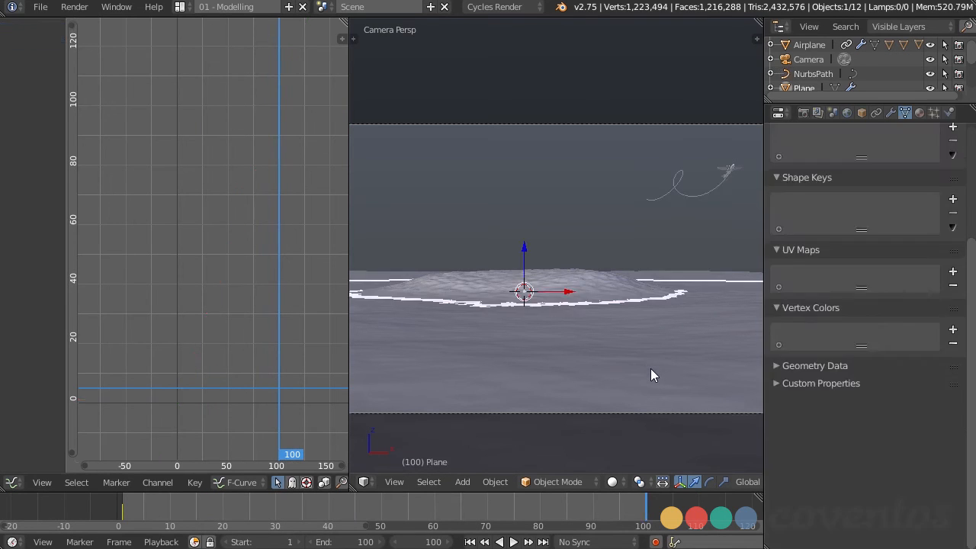
Set Ocean Resolution 10, key Time 1.0 at frame 1 and 2.0 at frame 50, then play.
left_click(889, 113)
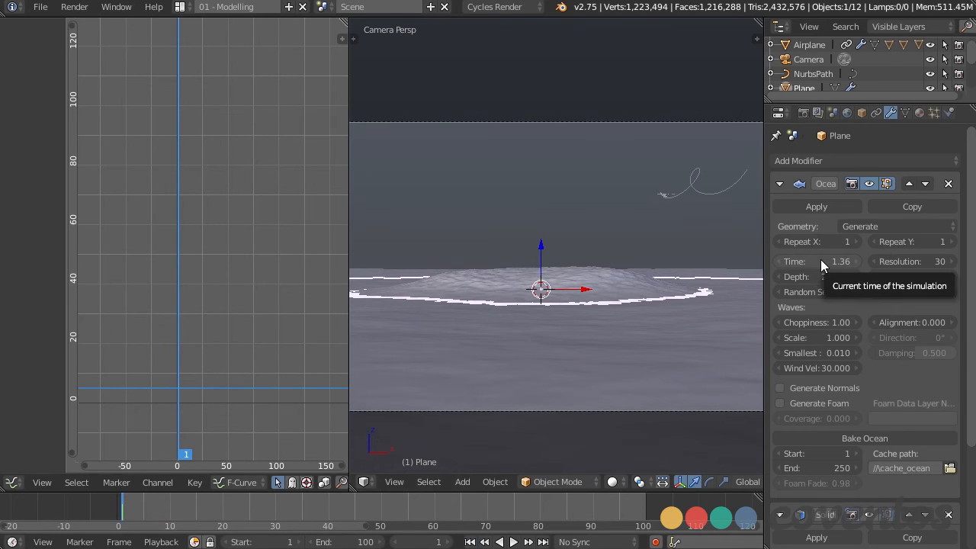
left_click(817, 261)
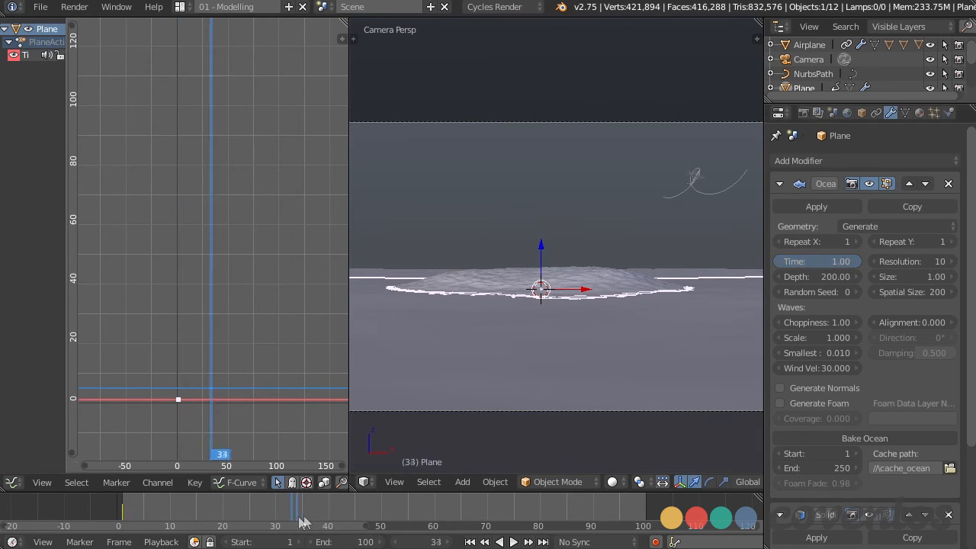
left_click(382, 506)
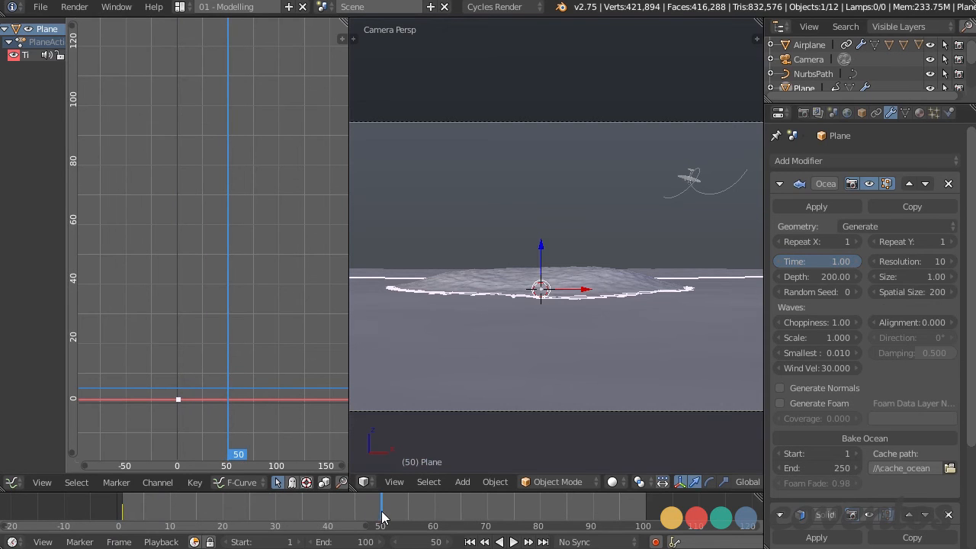
left_click(816, 261)
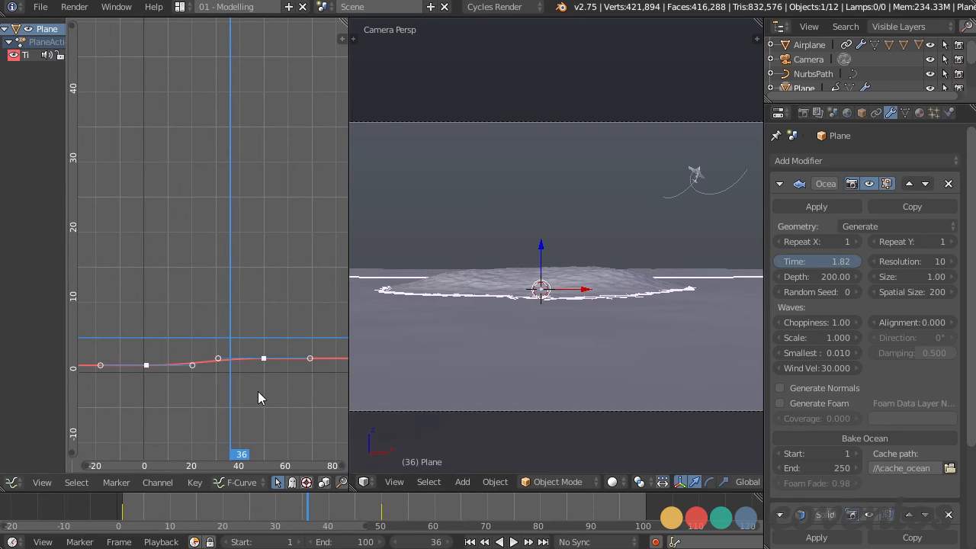
mouse_move(273, 364)
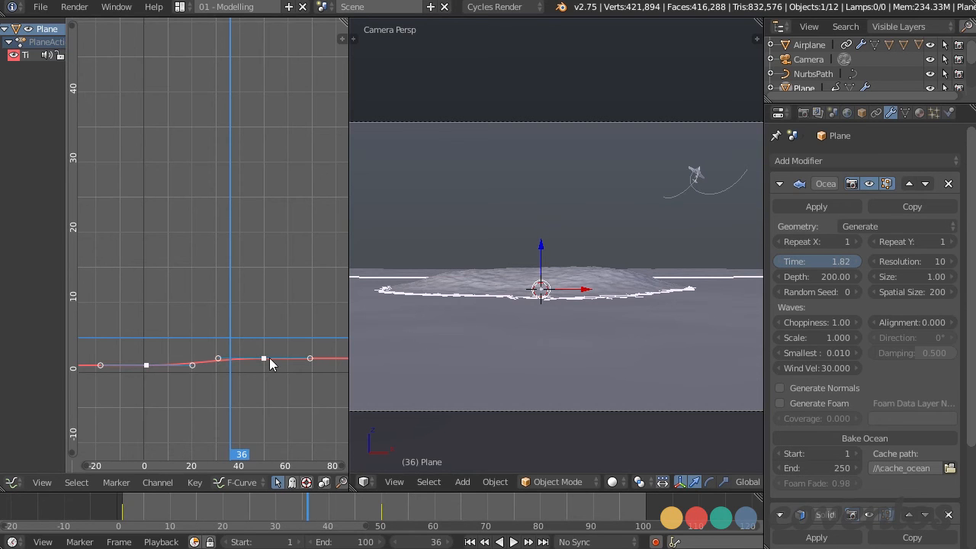
mouse_move(261, 271)
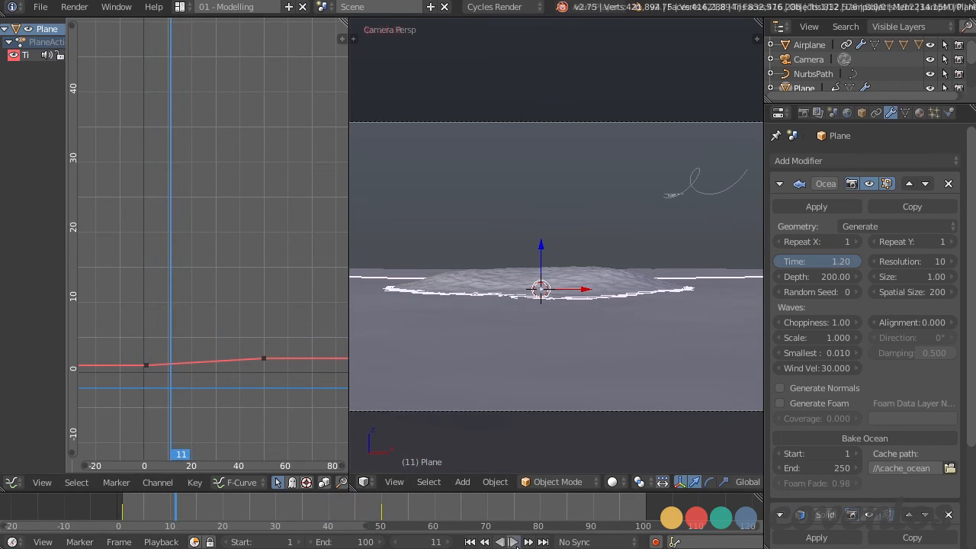
left_click(505, 542)
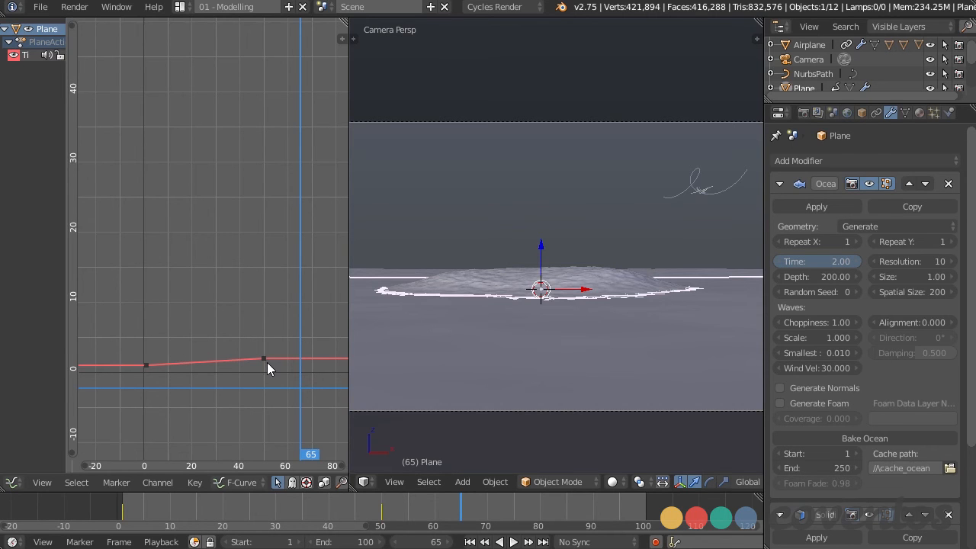
Give the Ocean Time keyframes Linear Extrapolation so Time keeps rising past frame 50.
left_click(263, 358)
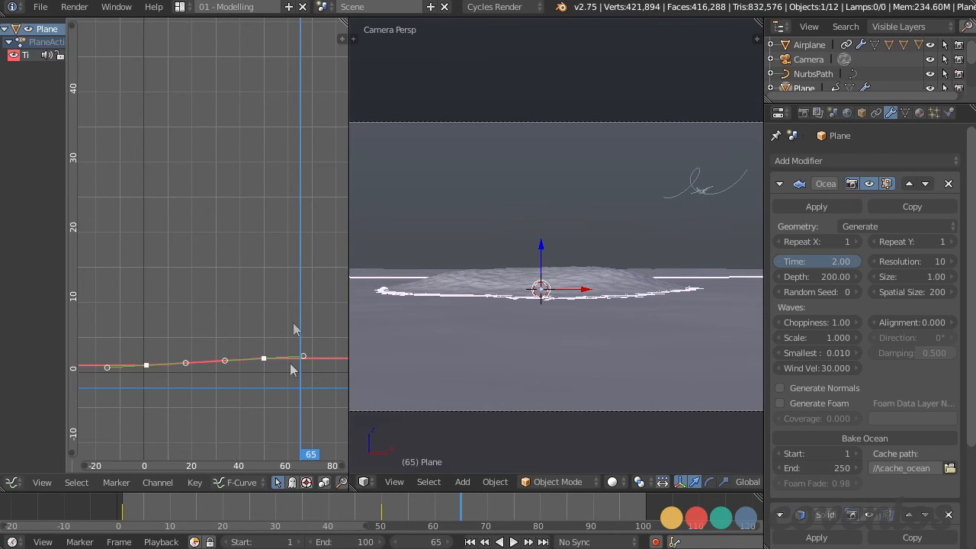
left_click(157, 482)
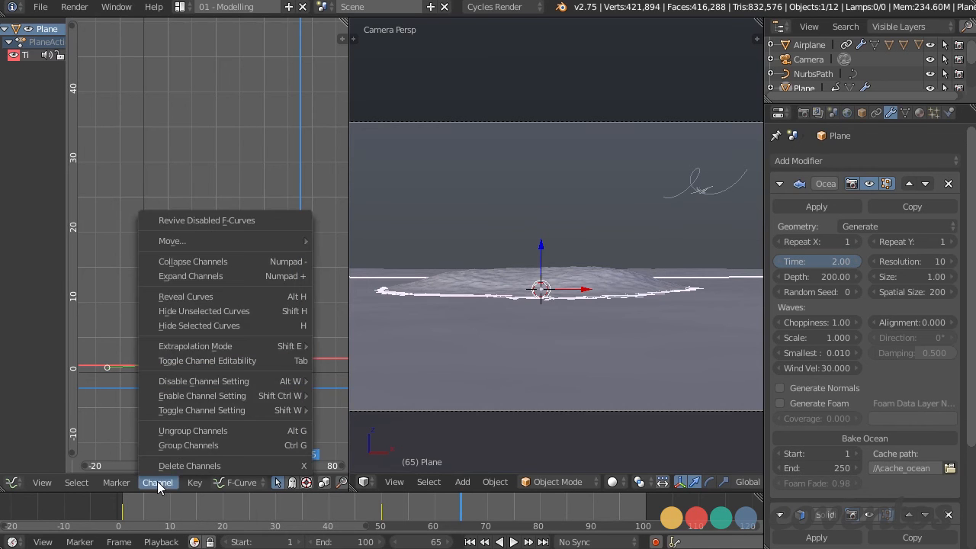
mouse_move(194, 345)
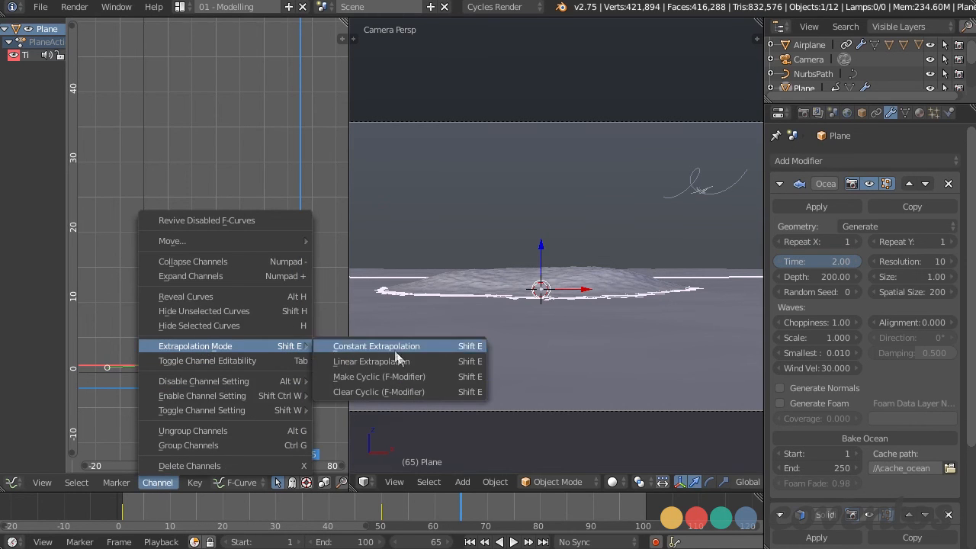
left_click(370, 361)
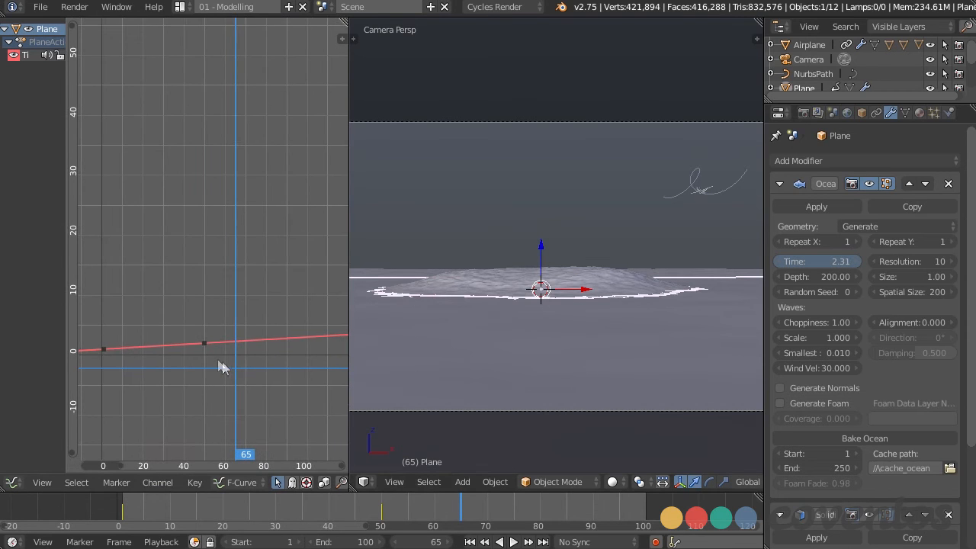
mouse_move(205, 349)
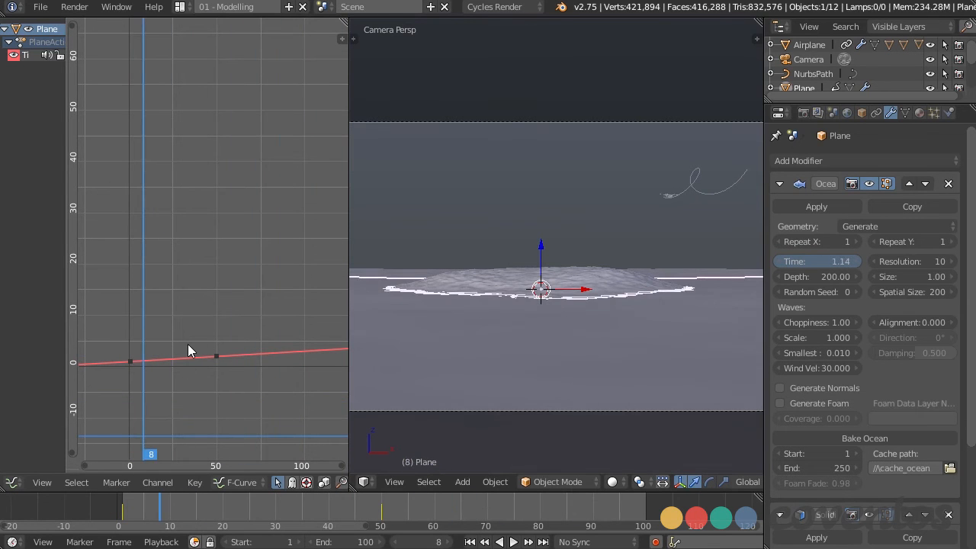
mouse_move(316, 451)
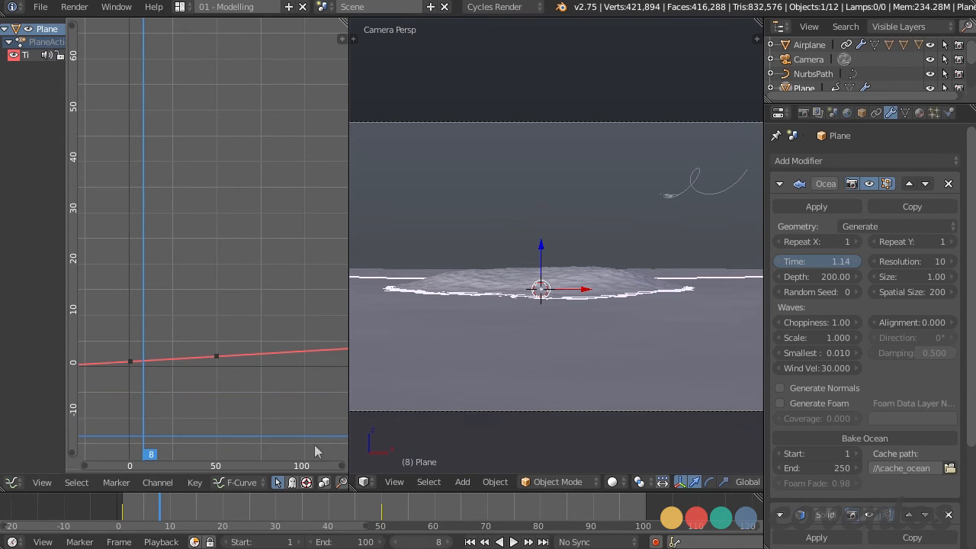
left_click(513, 541)
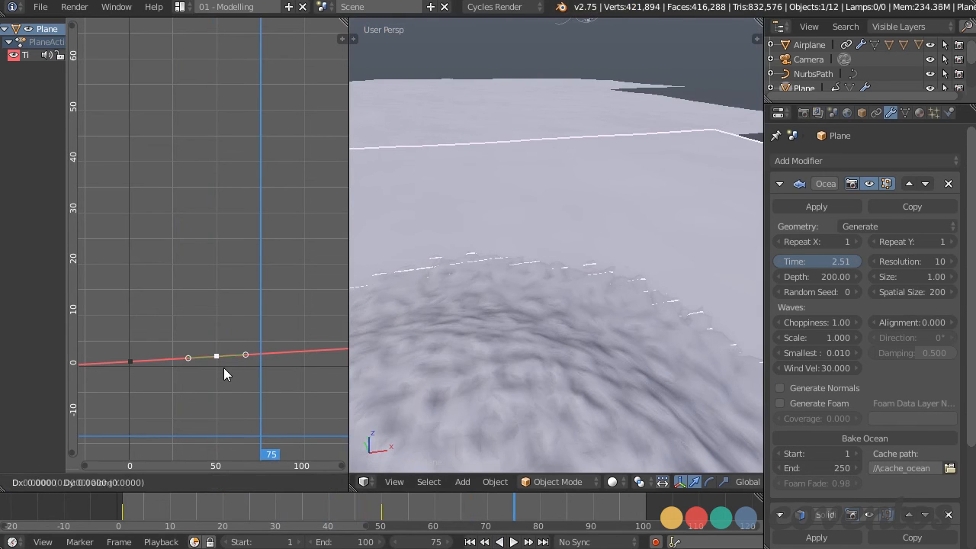
left_click_drag(216, 356, 216, 347)
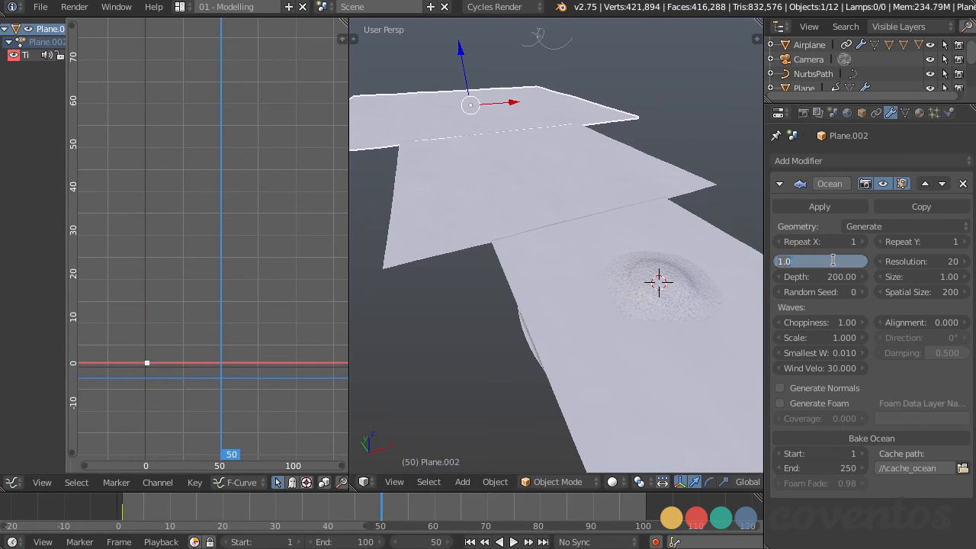
Set Linear Extrapolation on Plane.002's Ocean Time curve, rising from 1 to 2.
left_click(819, 261)
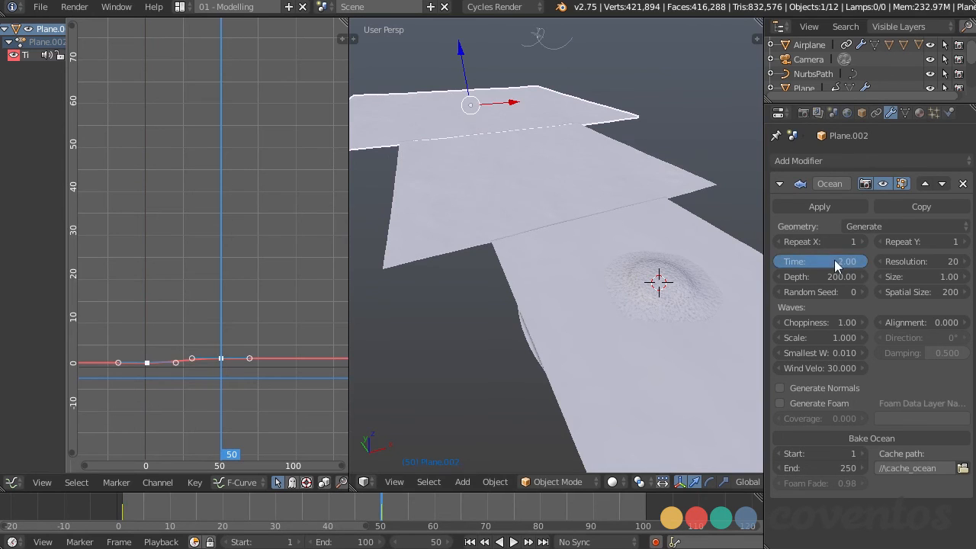
left_click(157, 482)
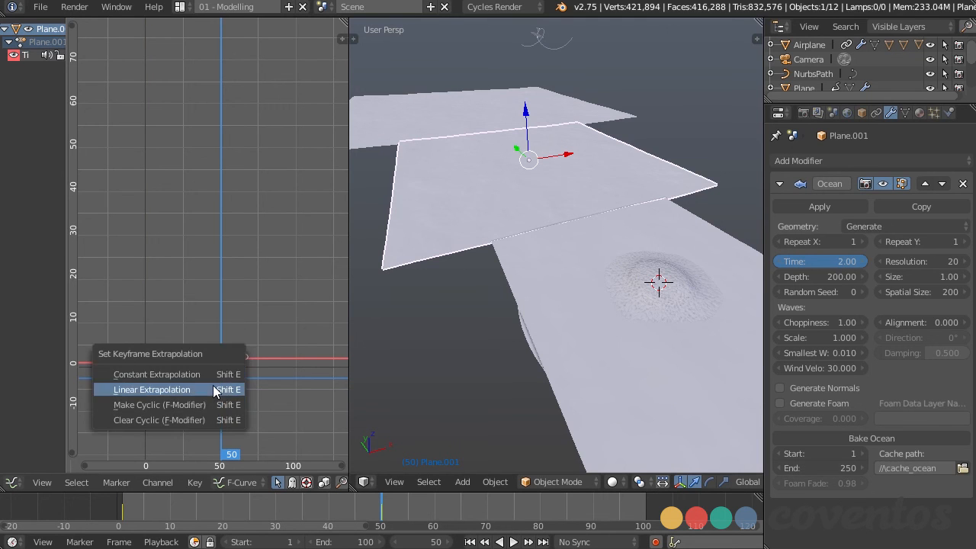
left_click(151, 388)
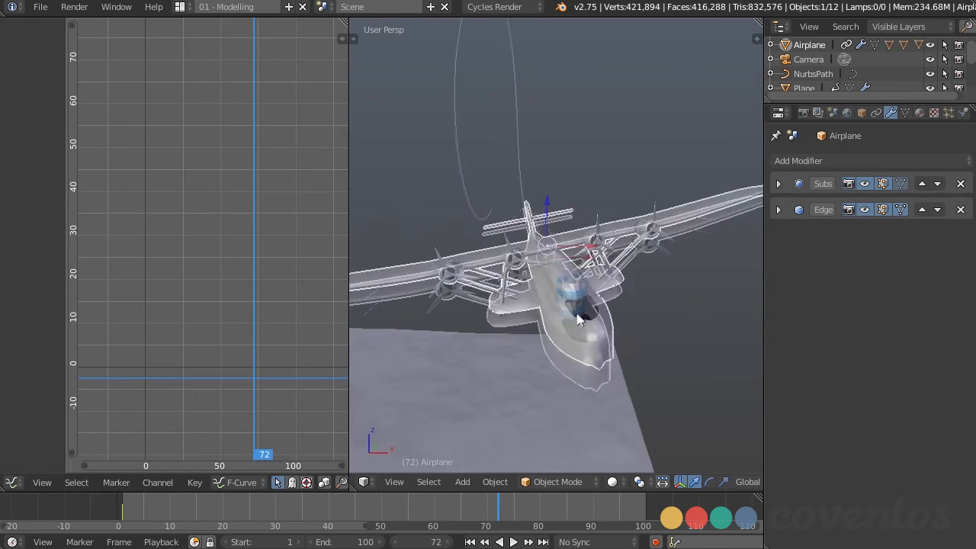
Orbit and zoom the viewport toward the airplane's propellers.
left_click_drag(579, 320, 636, 305)
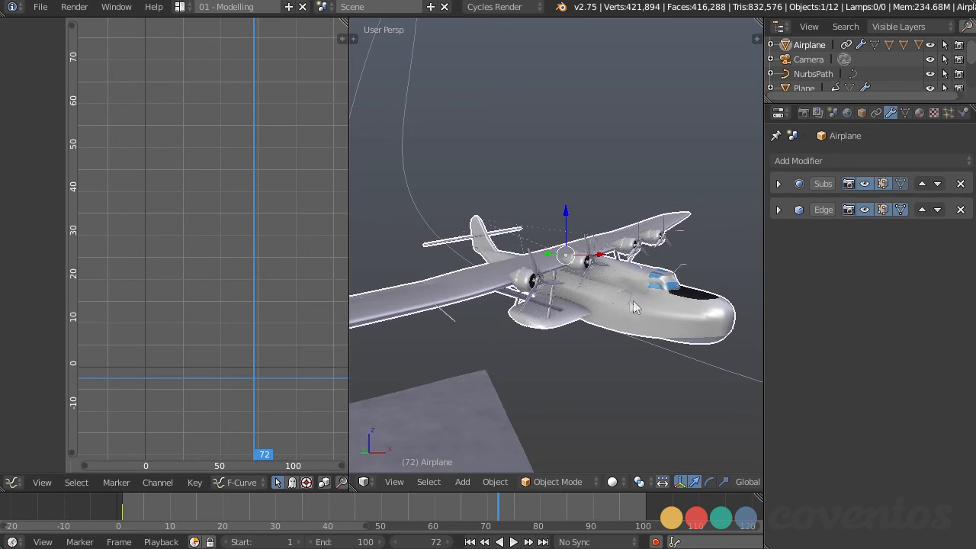
mouse_move(617, 330)
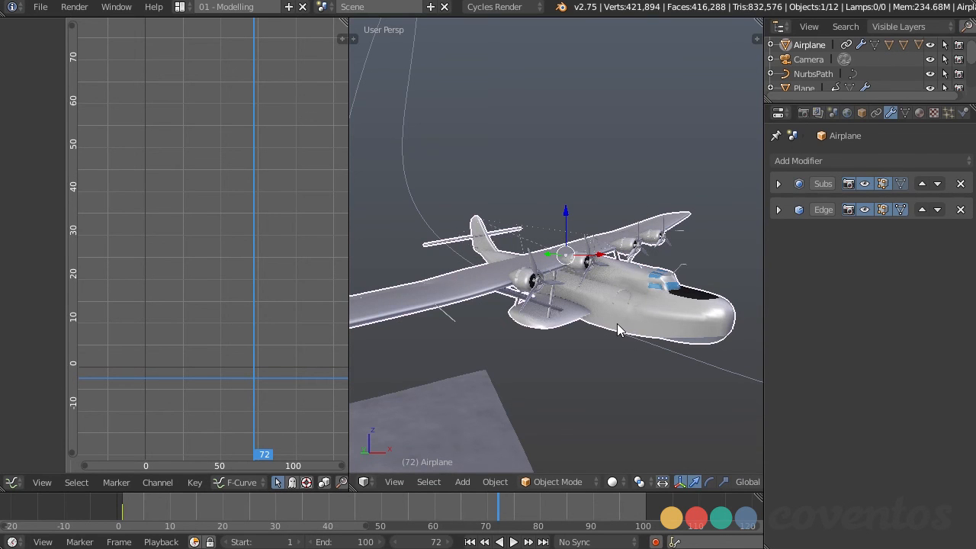
left_click_drag(618, 327, 457, 305)
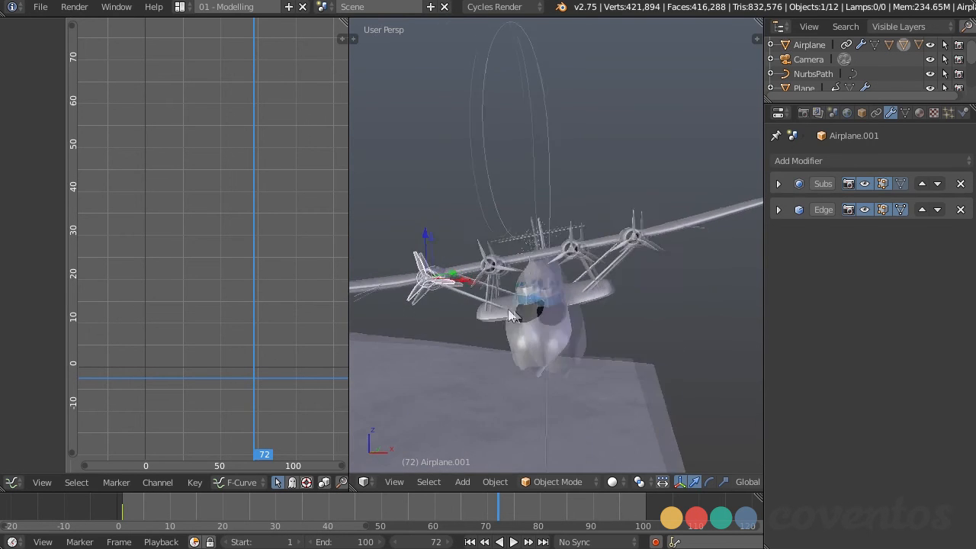
left_click_drag(533, 320, 526, 313)
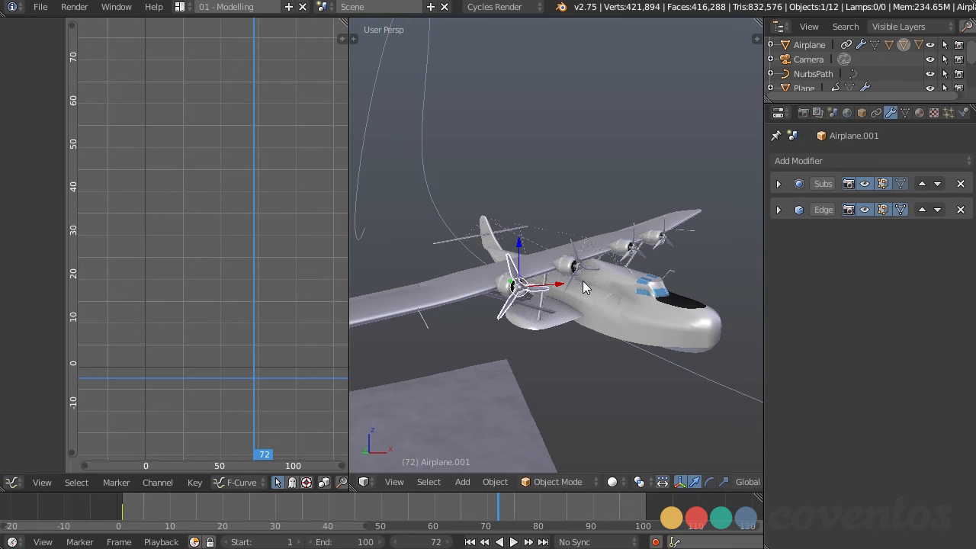
mouse_move(595, 287)
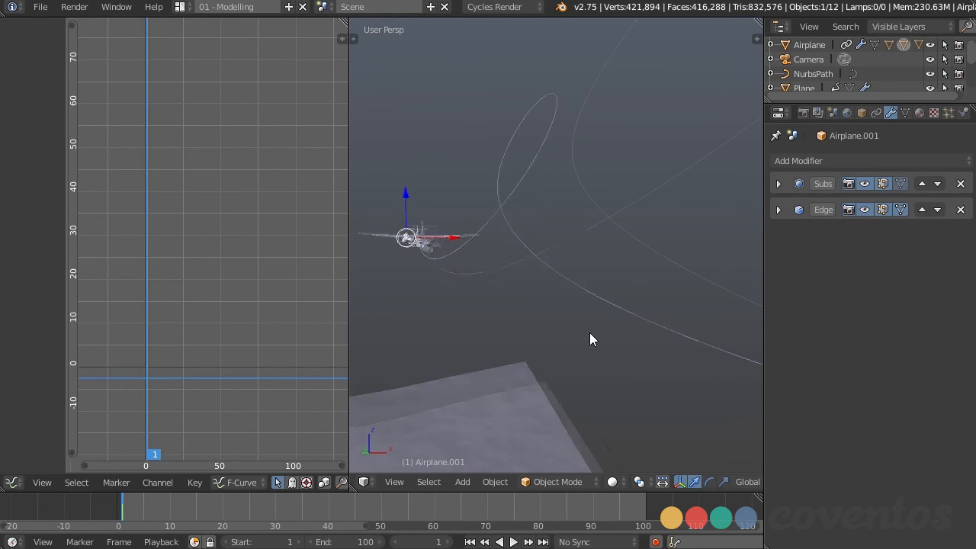
scroll("down", 3)
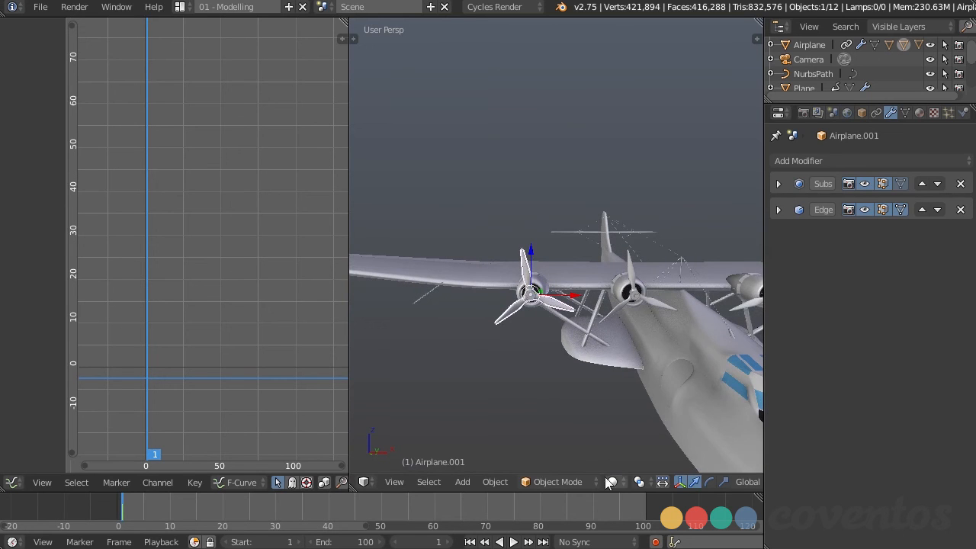
Use Local transform orientation, widen the 3D View, and key propellers' LocRotScale at frame 1.
left_click(635, 481)
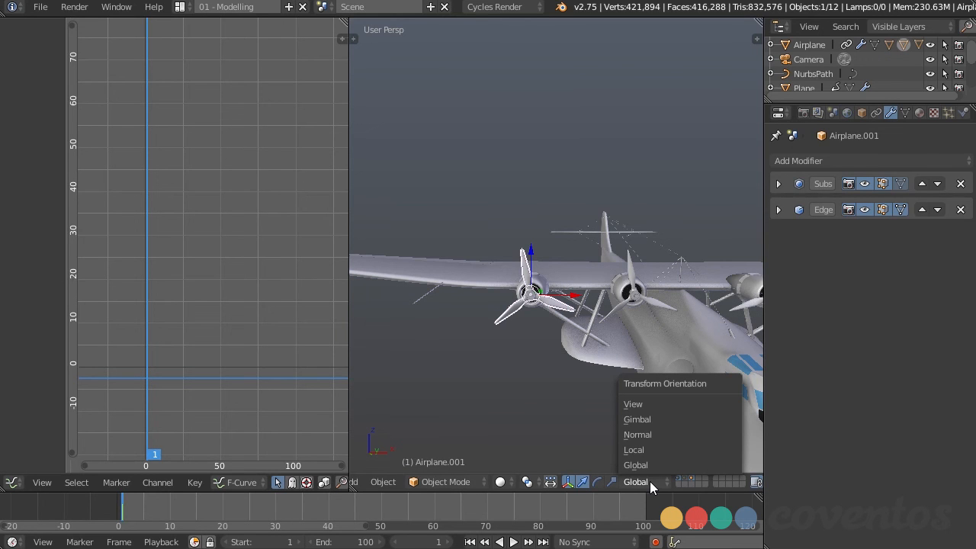
left_click(633, 449)
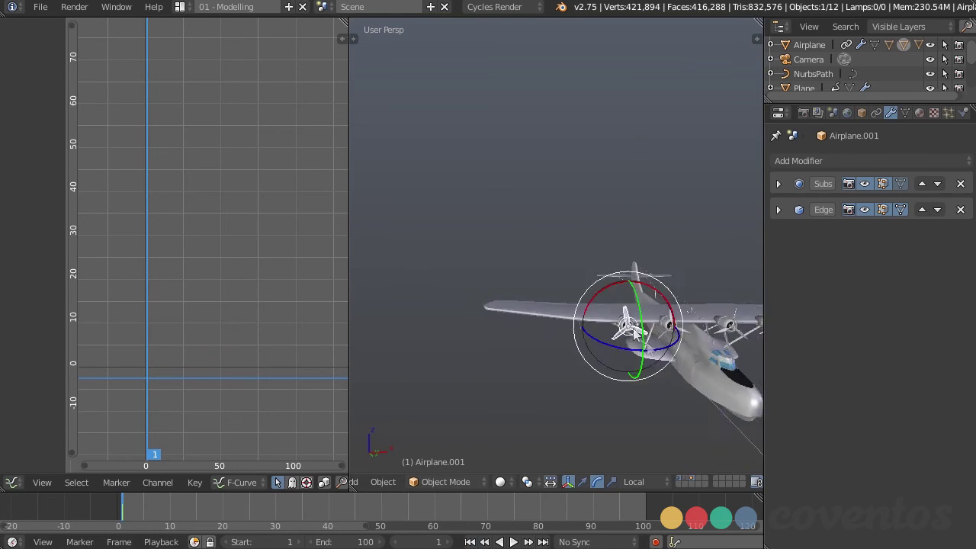
left_click_drag(347, 314, 226, 315)
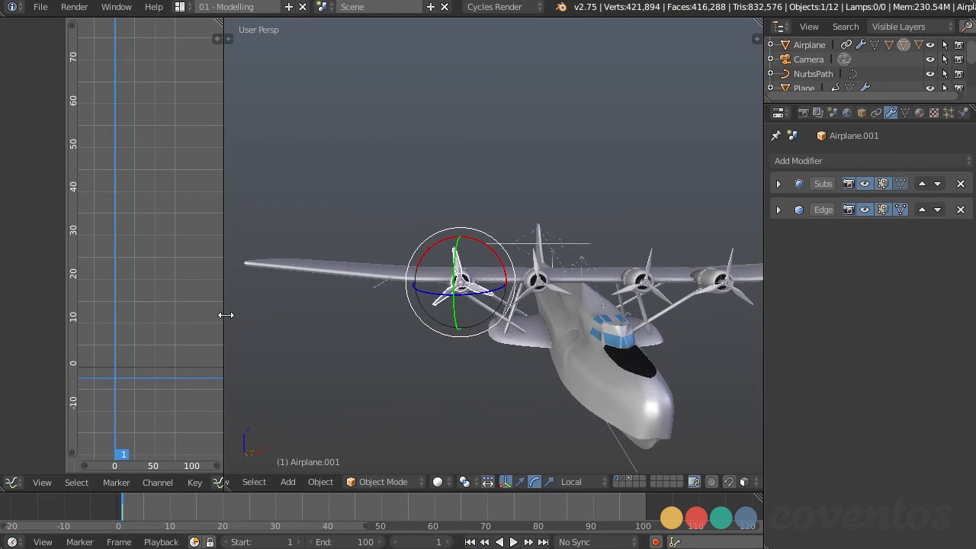
left_click_drag(227, 315, 282, 315)
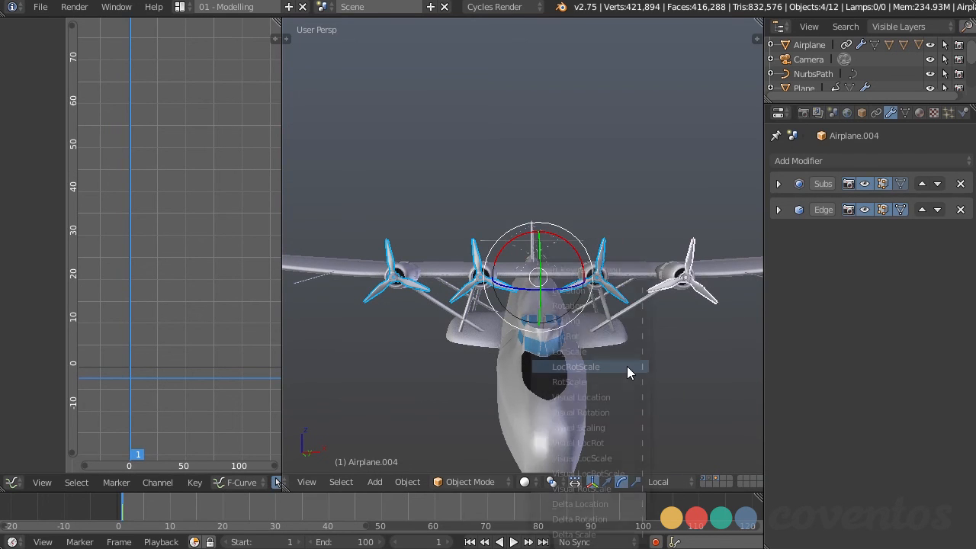
left_click(575, 367)
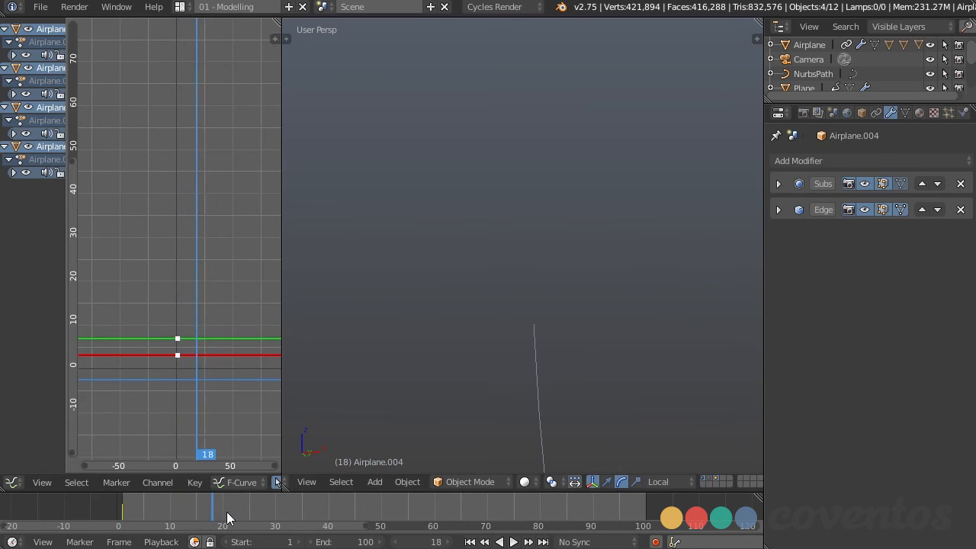
Key the propellers' rotation at frame 10 around Individual Origins and extrapolate the rotation curves.
left_click(222, 507)
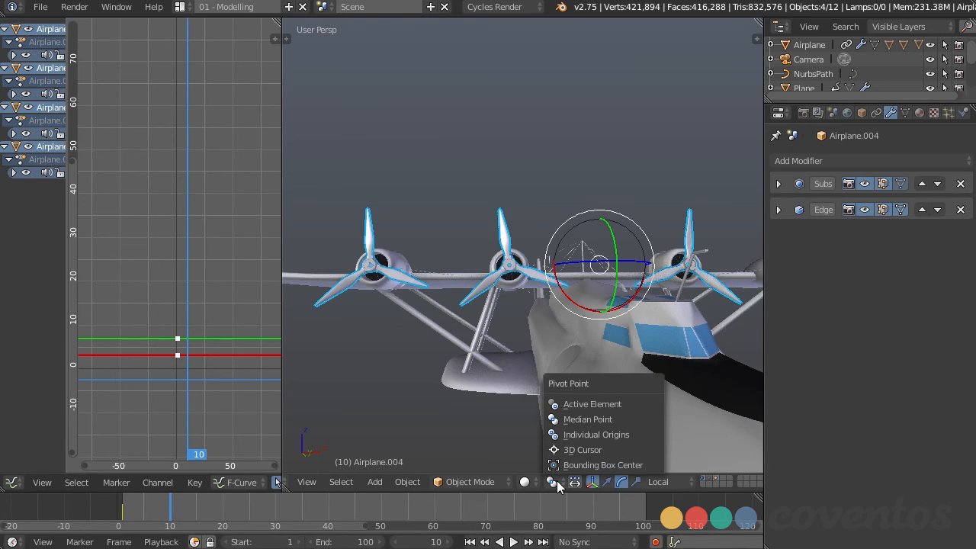
left_click(618, 408)
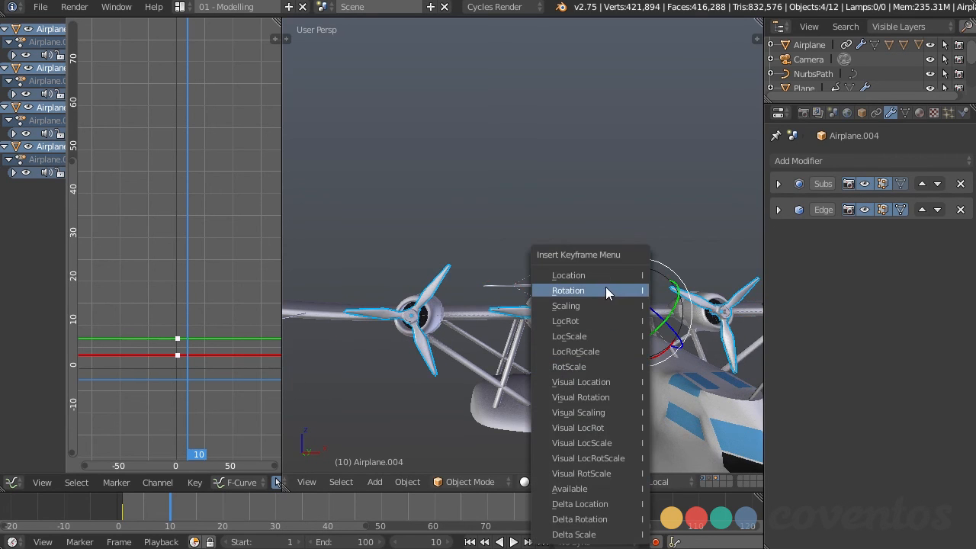
left_click(568, 290)
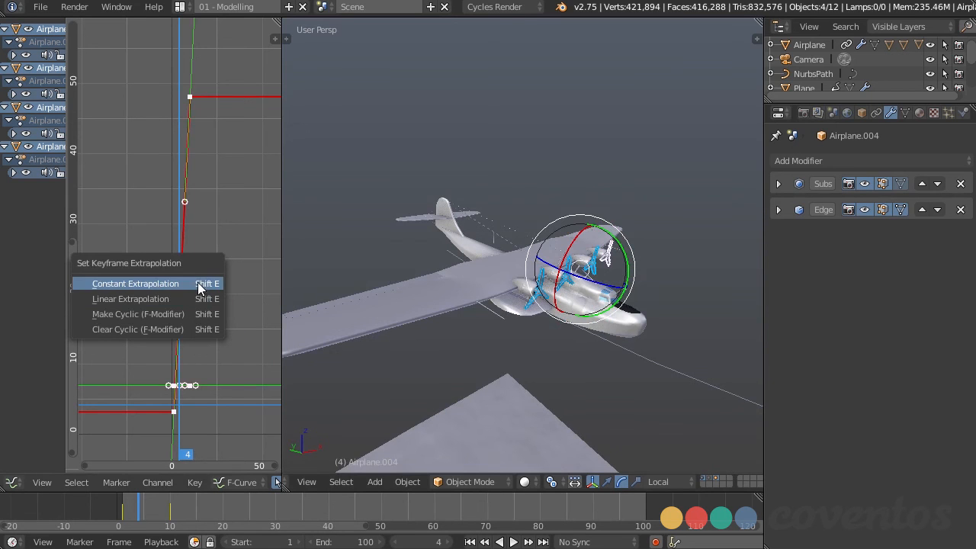
left_click(135, 283)
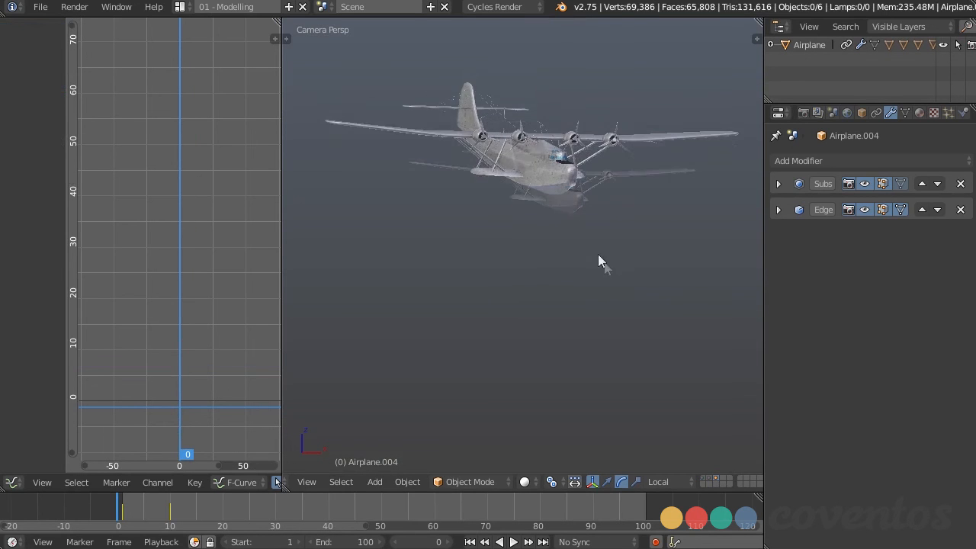
Play and stop the flight animation twice through the camera view.
left_click(513, 541)
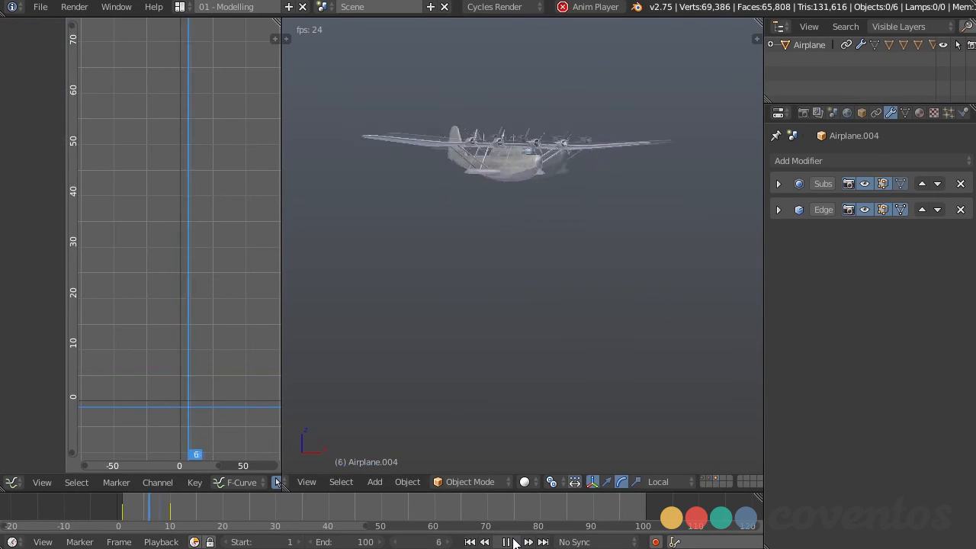
left_click(506, 541)
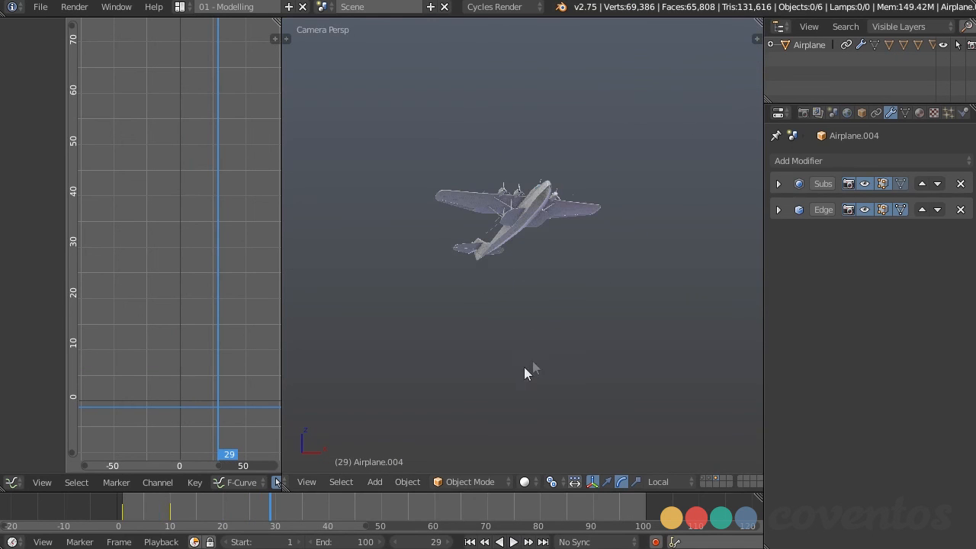
left_click(513, 542)
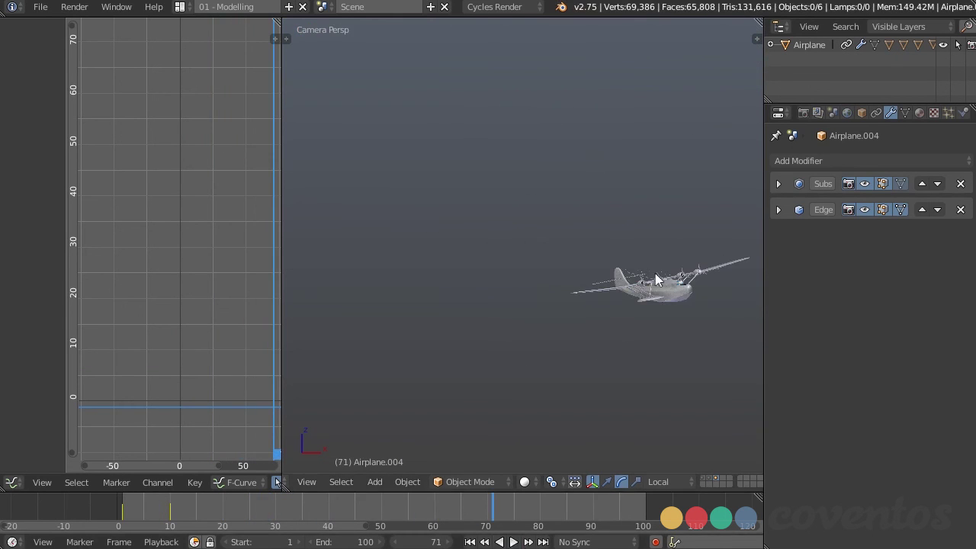
left_click(655, 278)
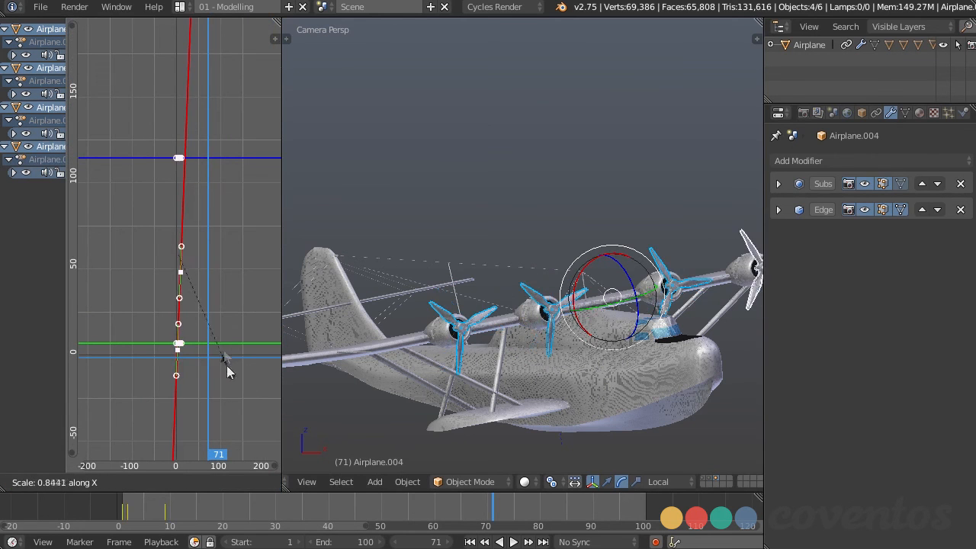
mouse_move(213, 318)
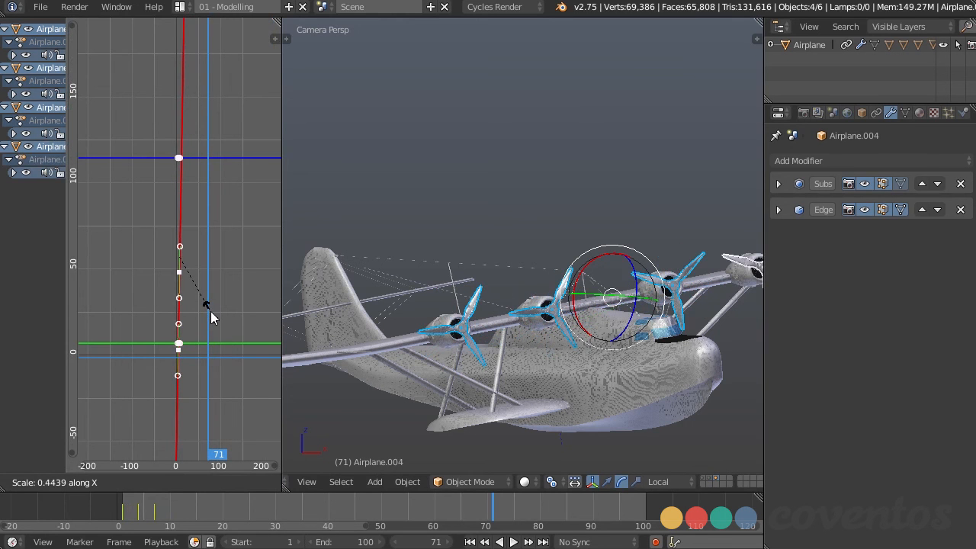
Compress the propellers' rotation keys along X, then scrub and recentre to check the spin.
left_click(206, 305)
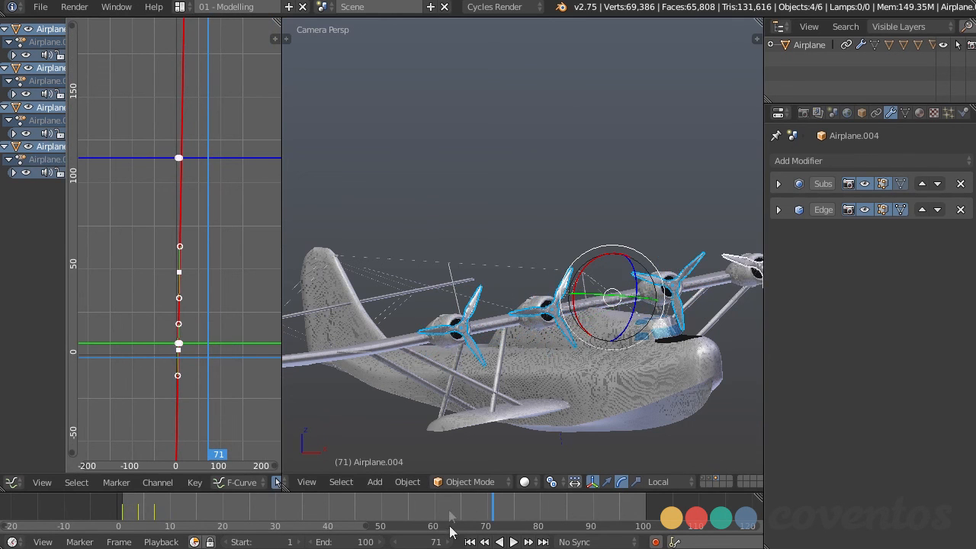
left_click(513, 541)
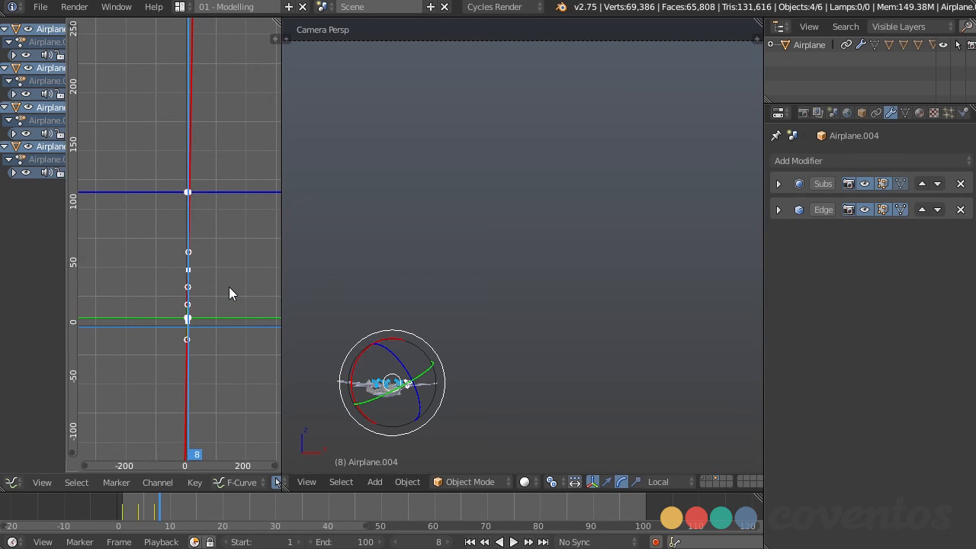
mouse_move(323, 296)
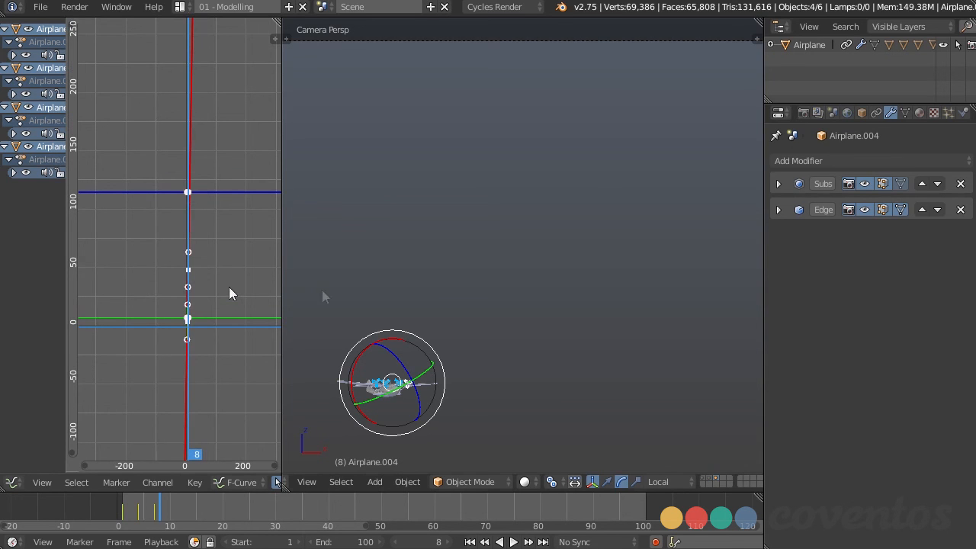
left_click_drag(391, 381, 553, 232)
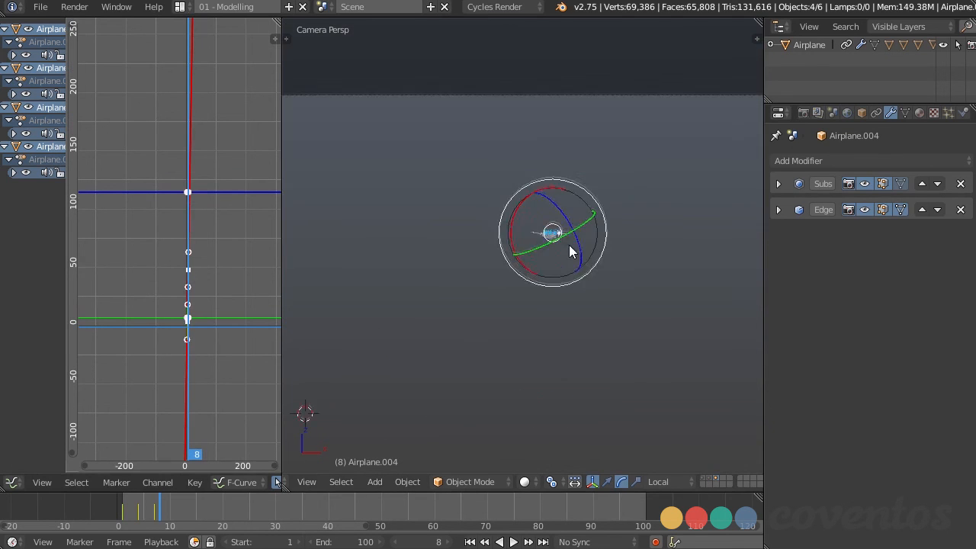